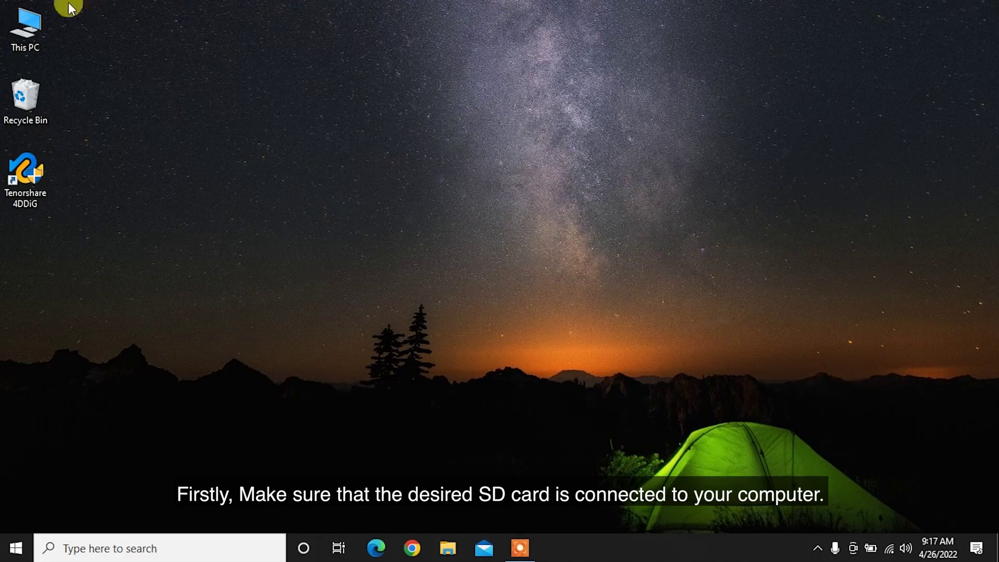
Show This PC's drives, including the connected SDHC (J:) card.
double_click(25, 23)
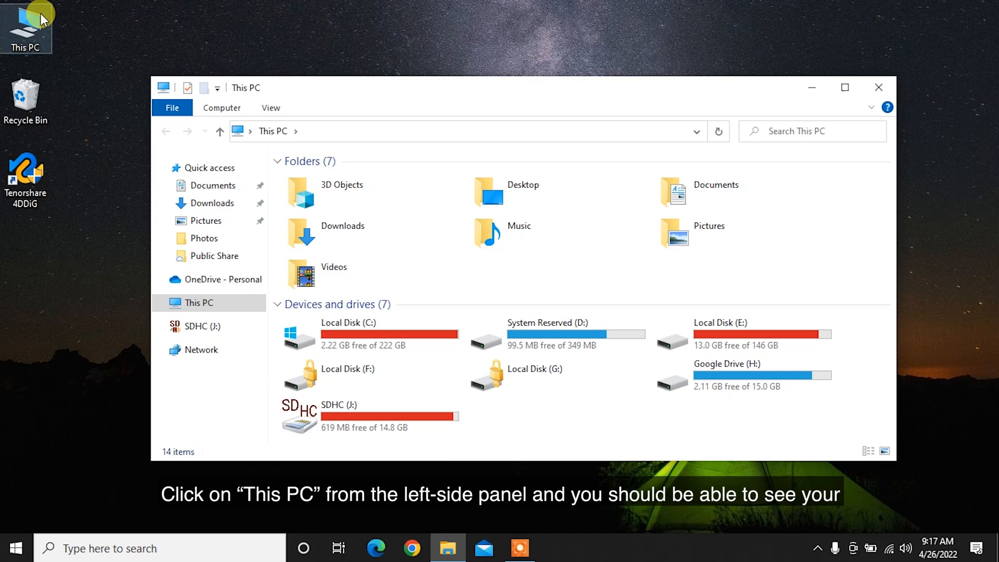
mouse_move(650, 419)
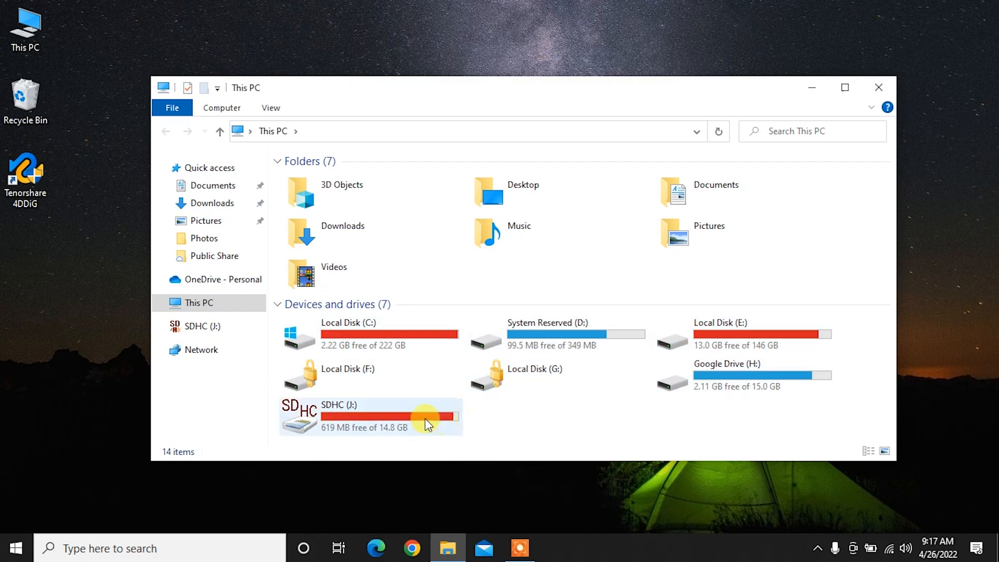
Format the SDHC (J:) card as FAT32 from its context menu and confirm erasing all data.
right_click(380, 418)
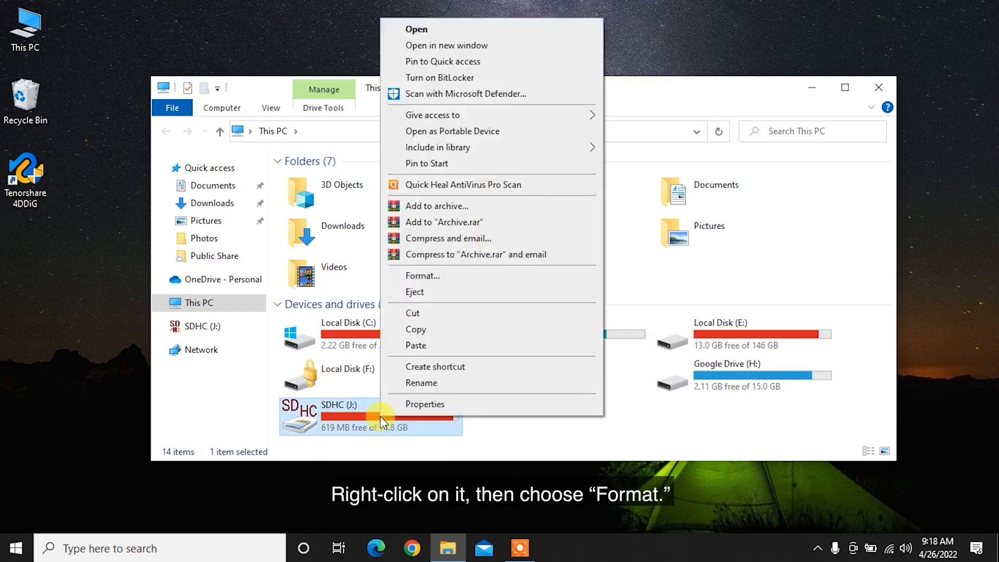
left_click(423, 275)
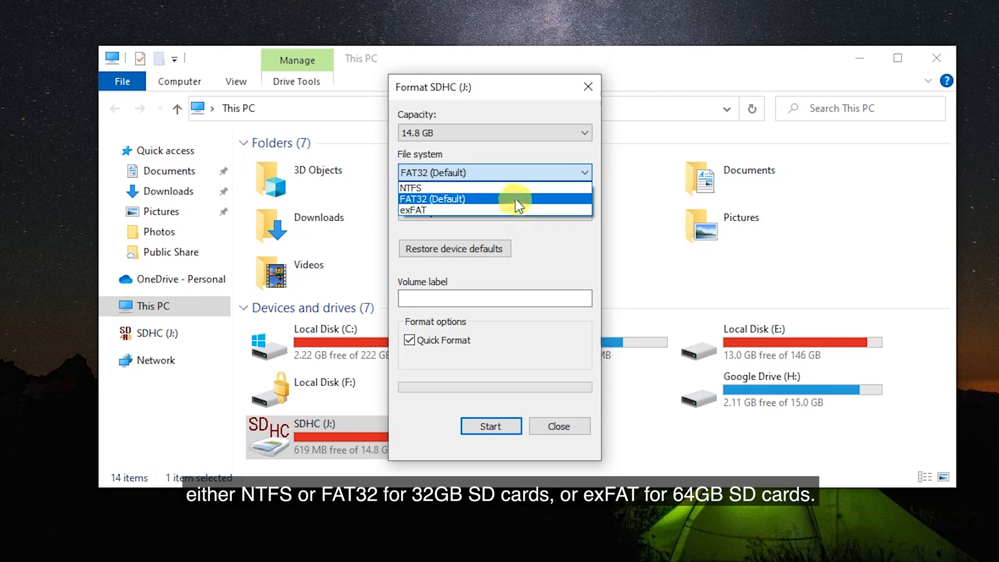
left_click(494, 198)
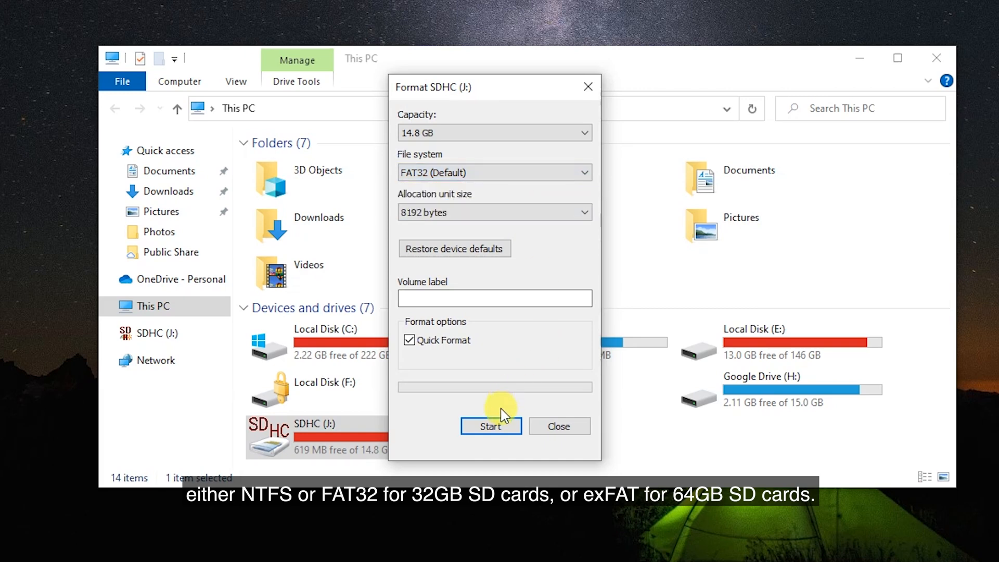
left_click(491, 425)
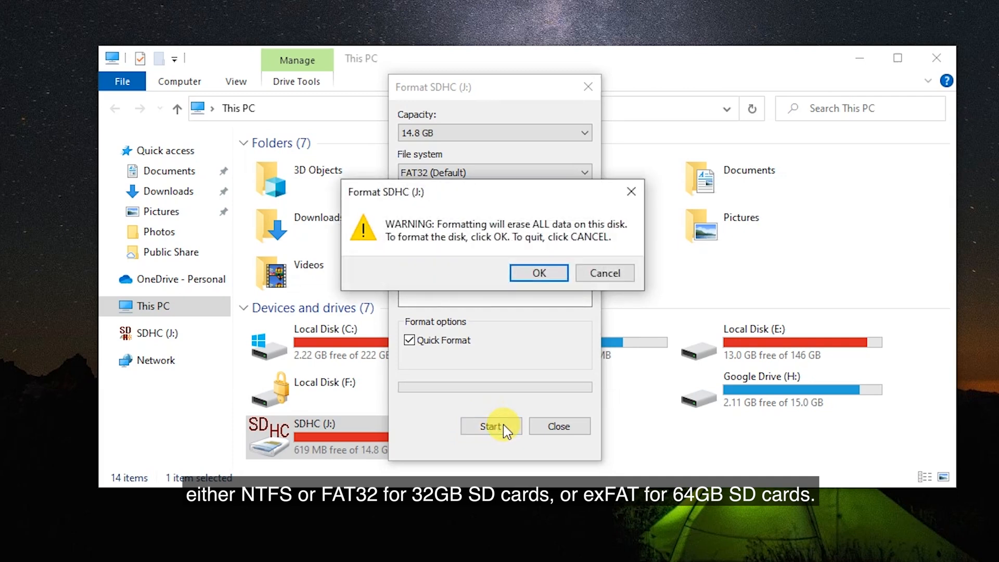
mouse_move(539, 273)
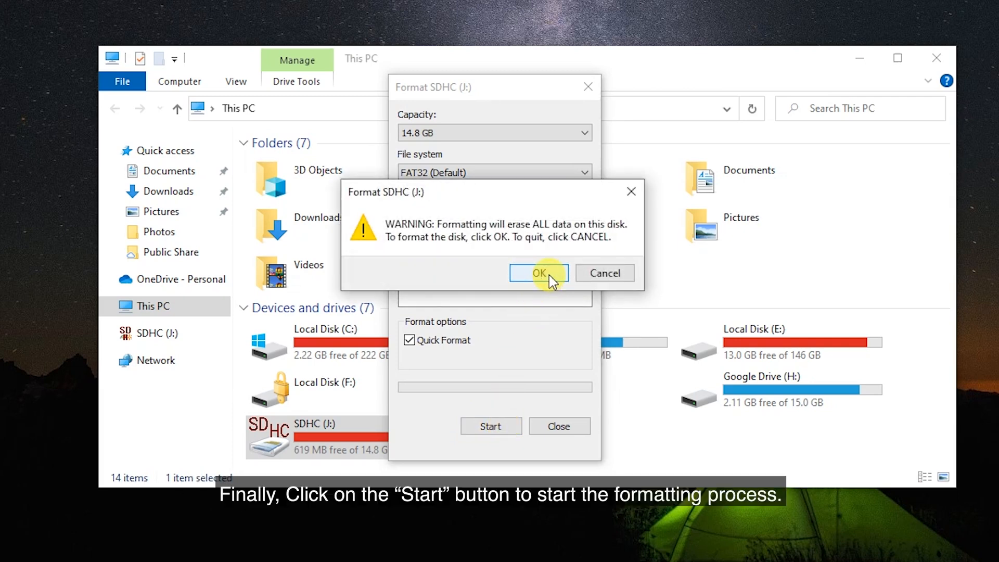
left_click(539, 273)
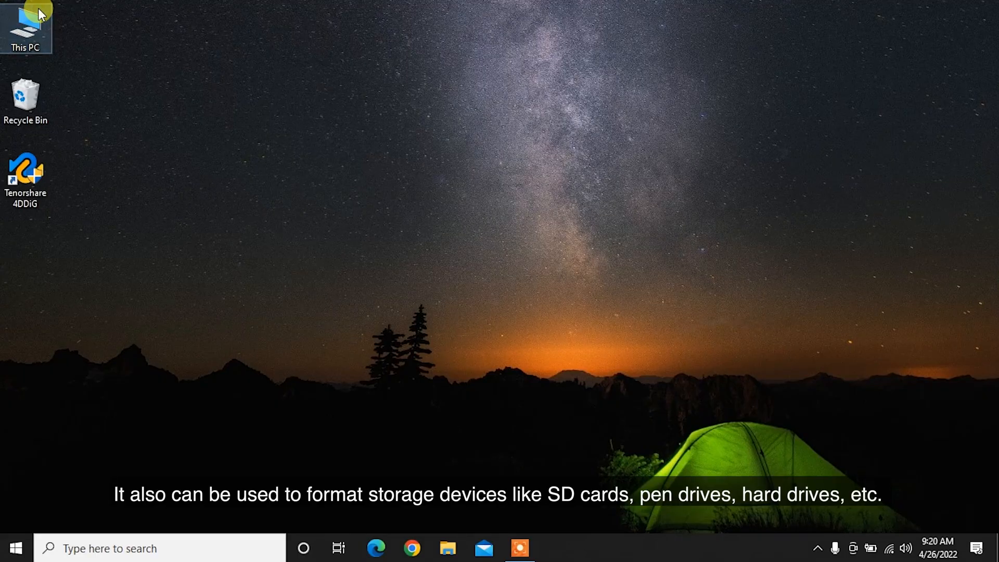
Bring up Run and enter diskmgmt.msc to launch Disk Management.
double_click(26, 20)
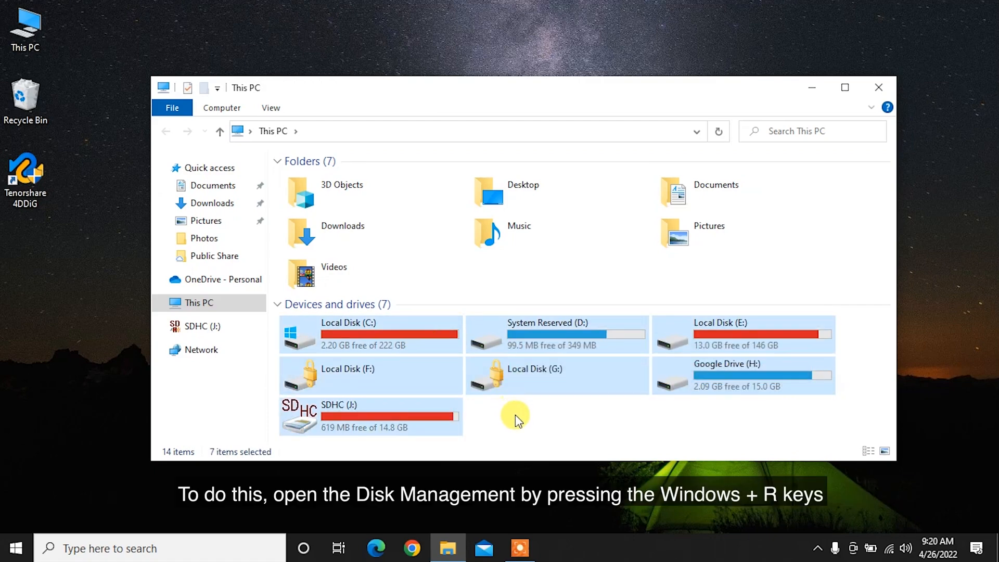
key("Win+r")
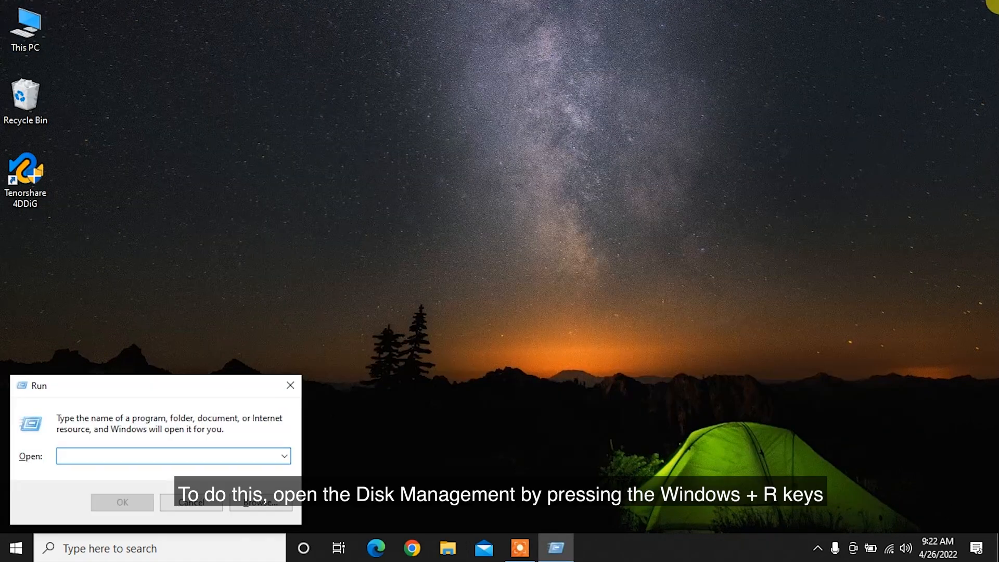
type("di")
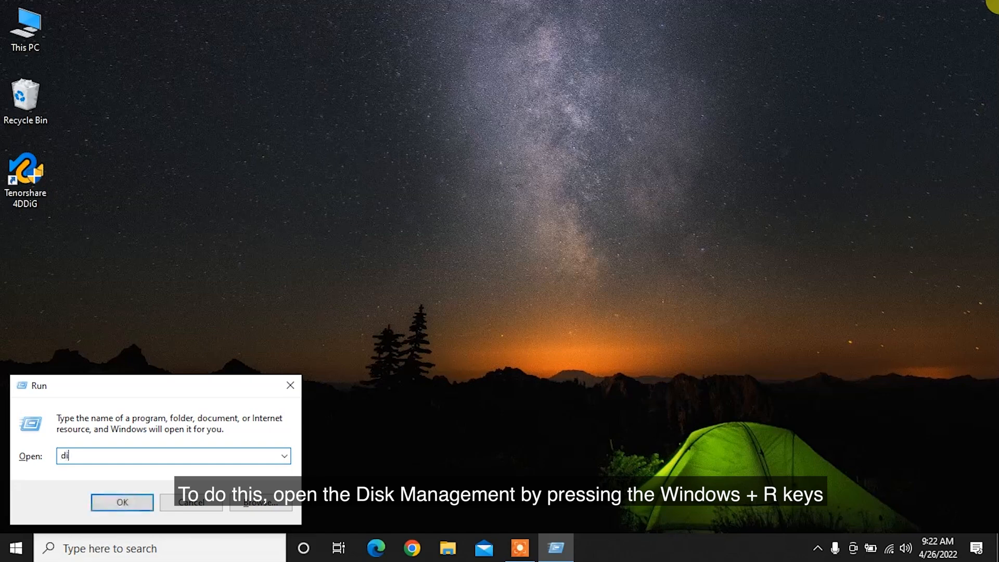
type("skm")
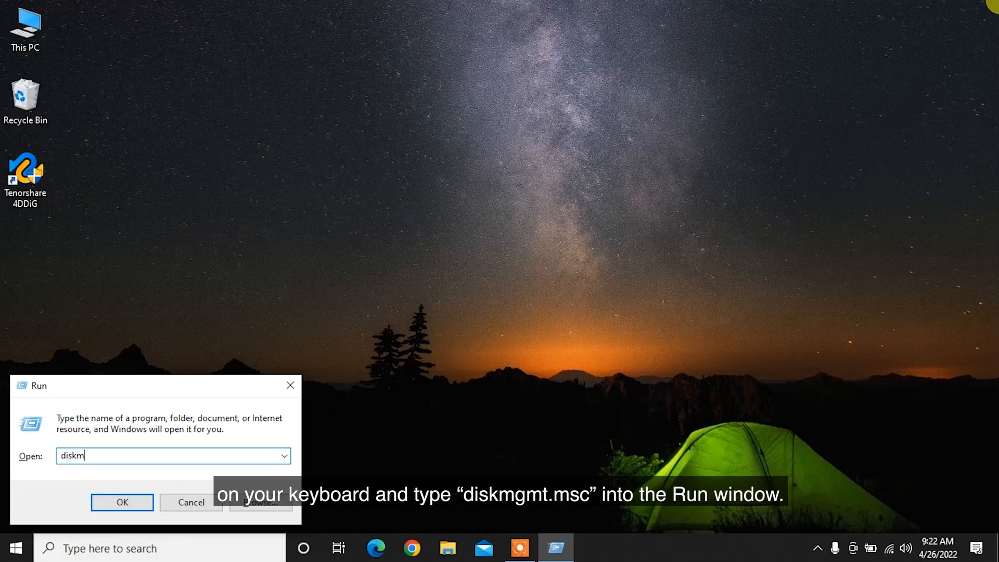
type("gmt")
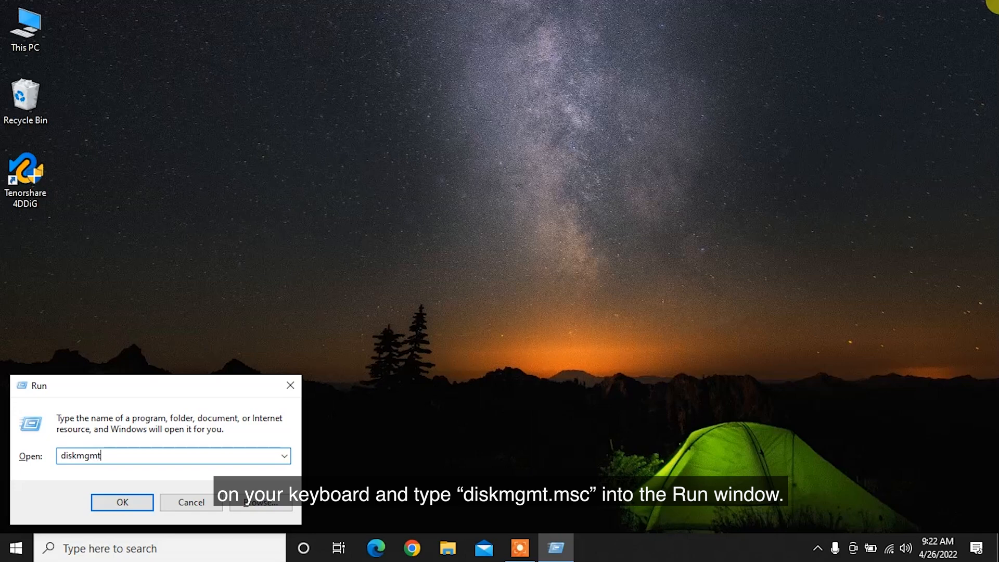
type(".ms")
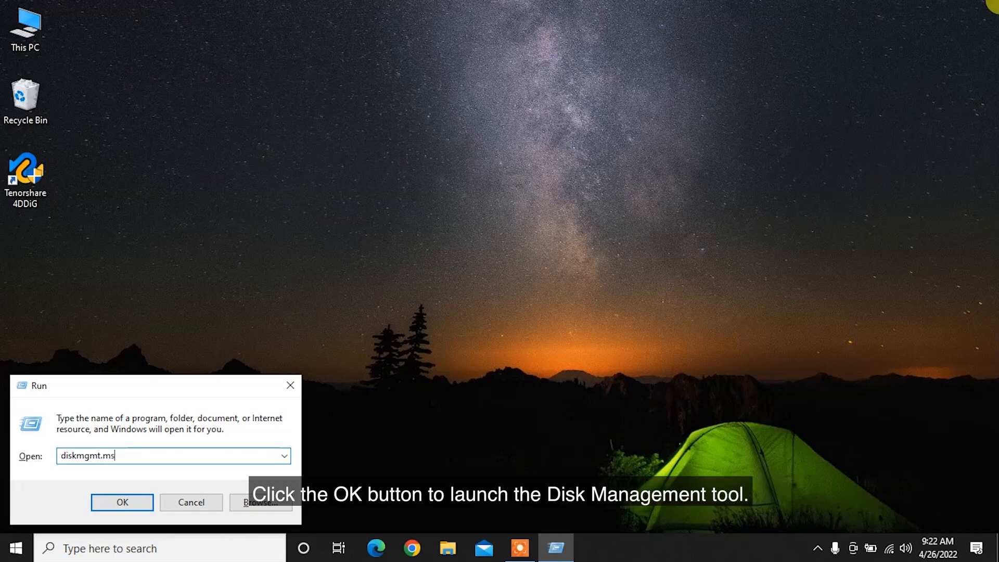
Launch Disk Management and begin formatting the J: partition on Disk 2.
left_click(123, 502)
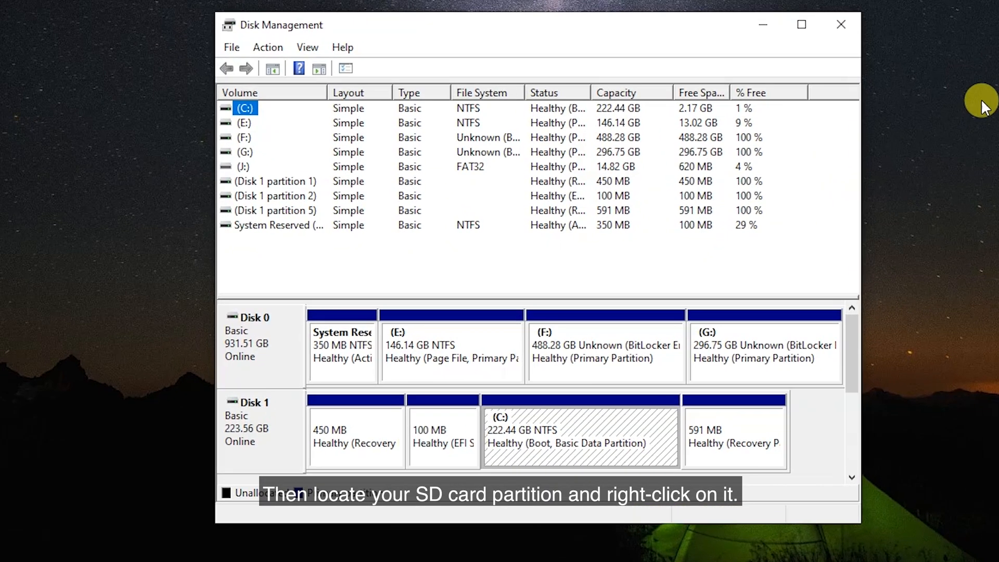
scroll("down", 3)
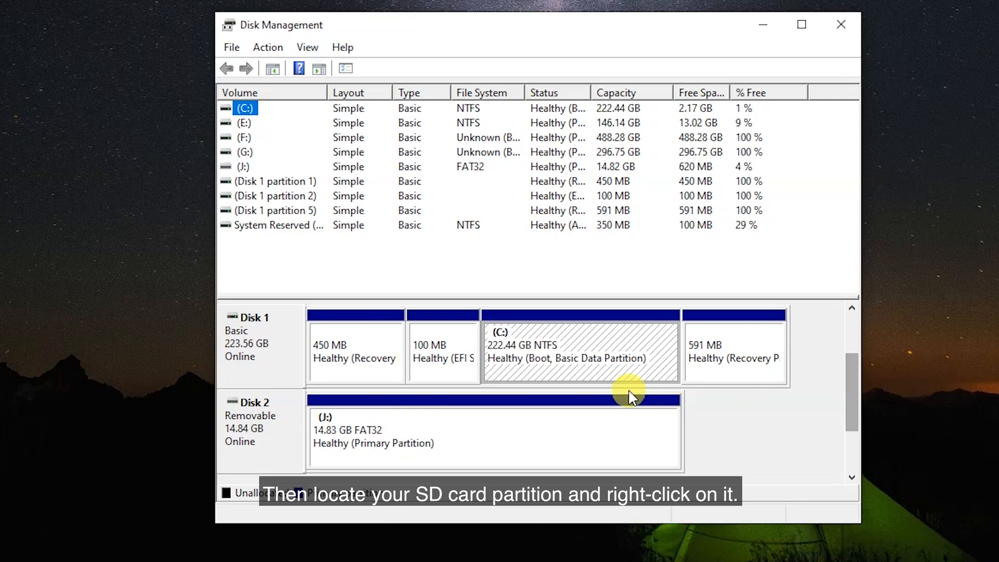
right_click(556, 427)
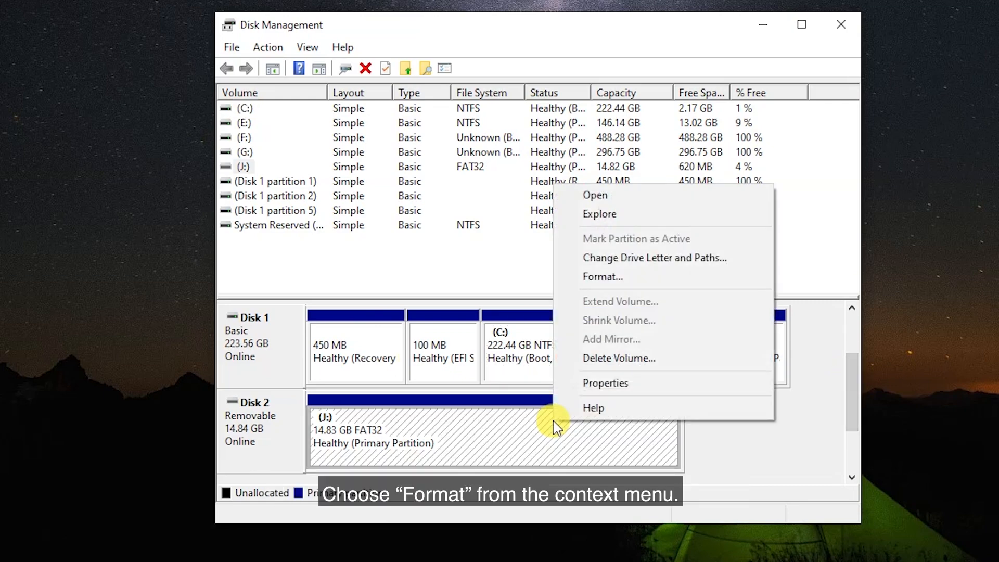
left_click(602, 277)
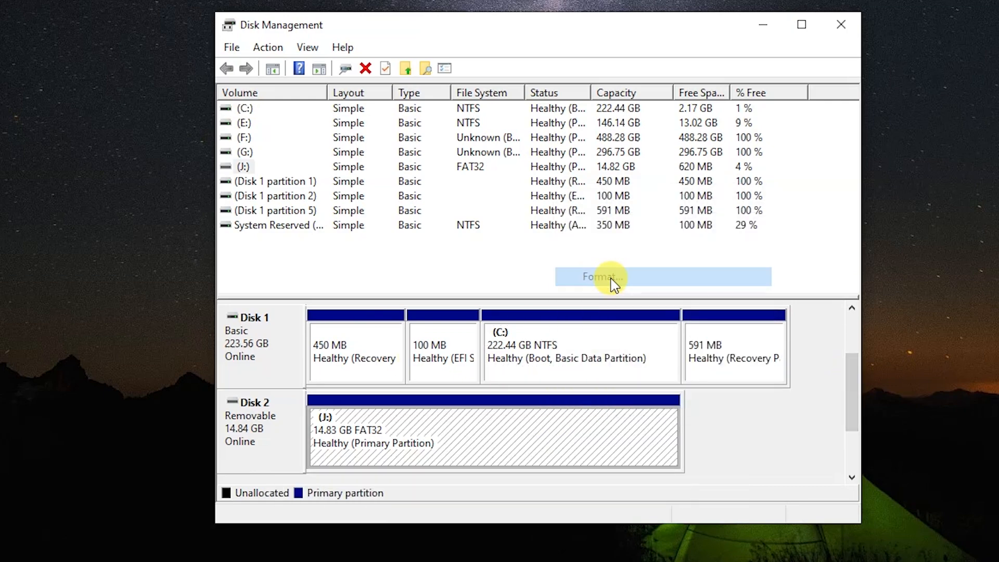
left_click(604, 277)
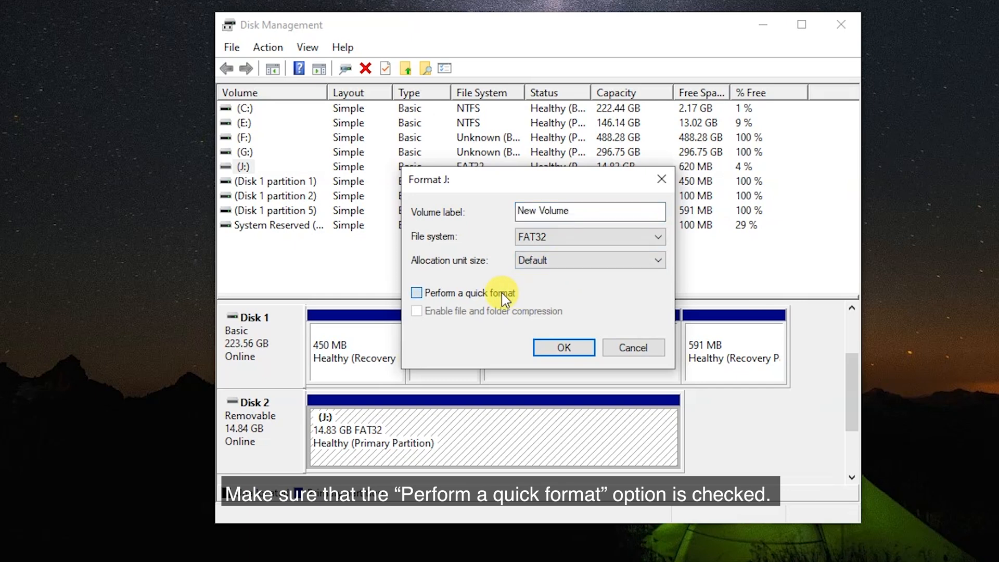
Enable quick format, accept the FAT32 settings and confirm erasing the volume.
left_click(415, 293)
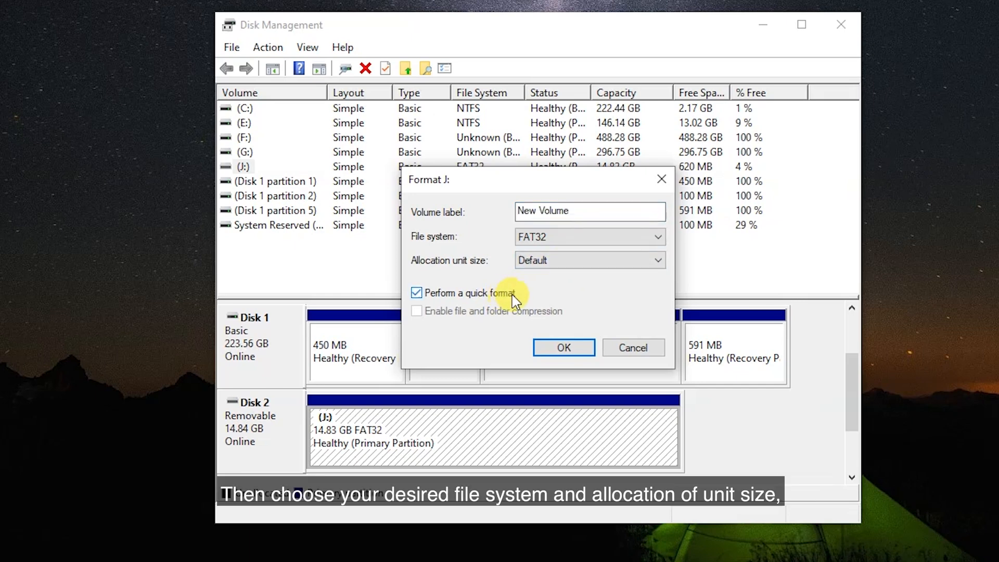
left_click(564, 347)
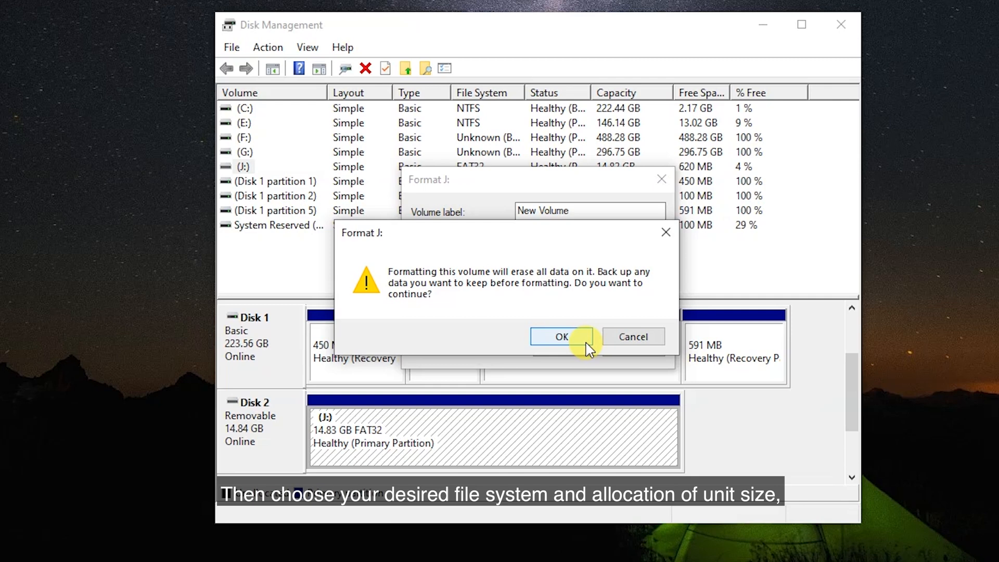
left_click(562, 337)
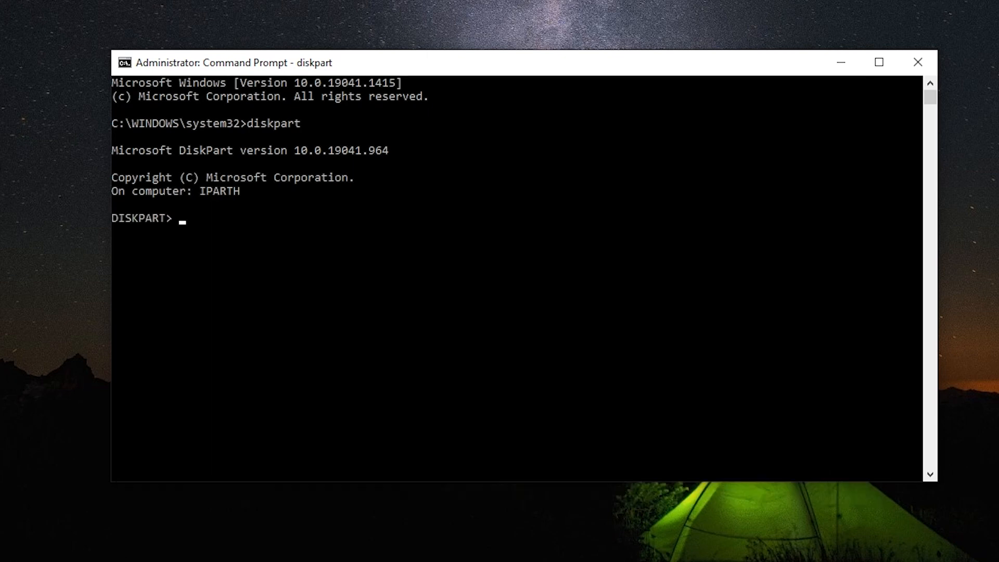
Enter the list disk command in DiskPart to show every disk's size and free space.
type("list disk")
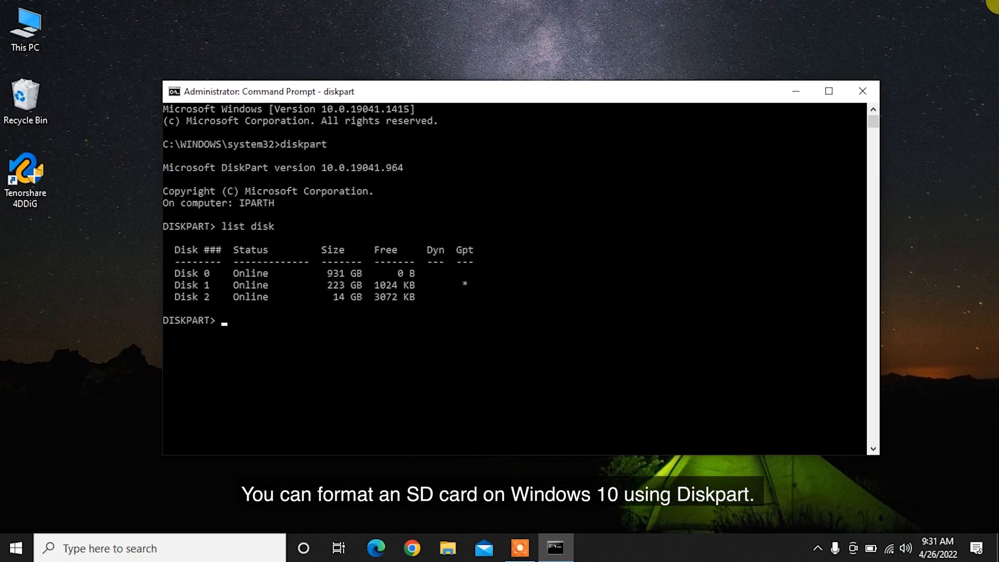
Search for cmd and bring up Command Prompt's Run as administrator option.
left_click(862, 90)
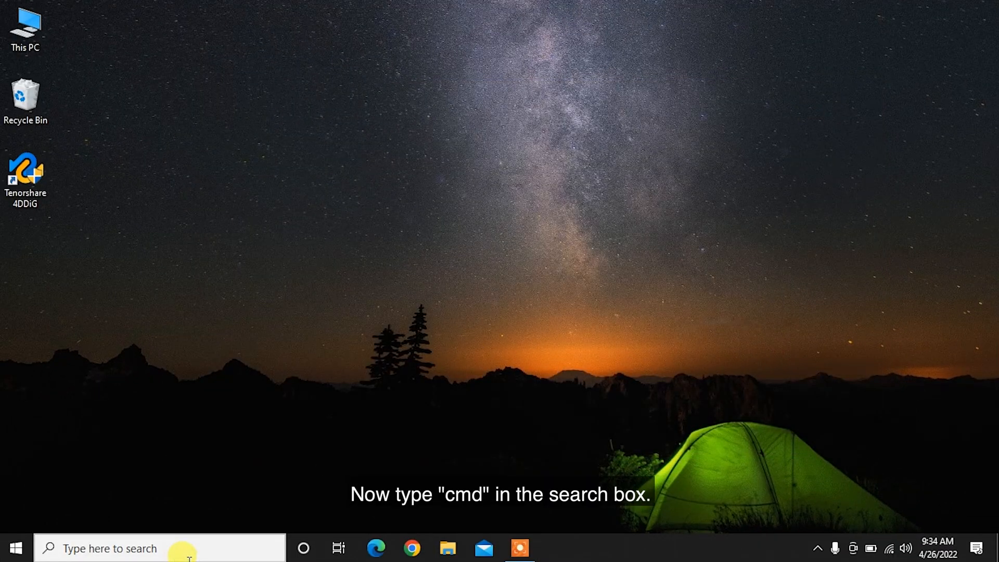
type("cmd")
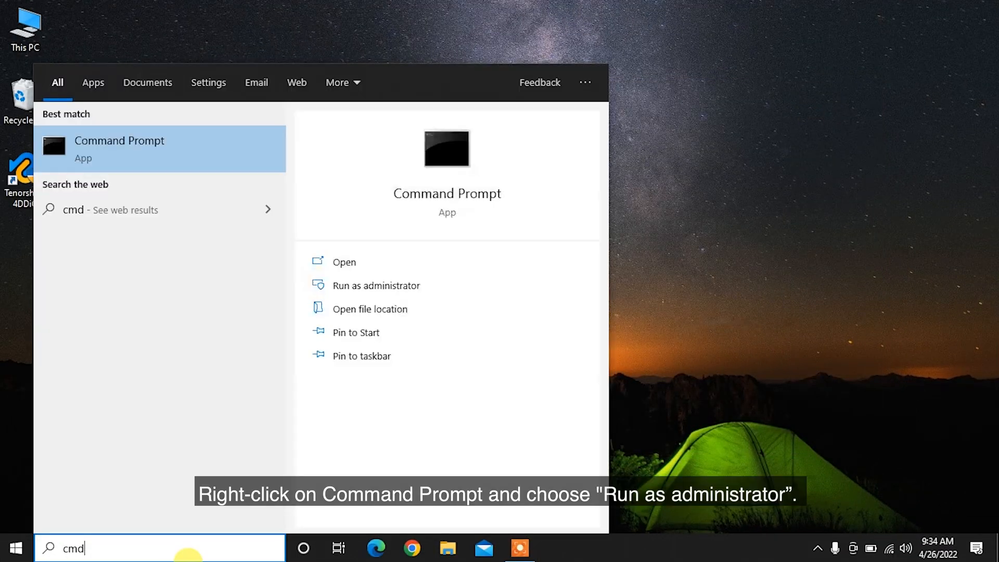
right_click(119, 149)
type("diskpa")
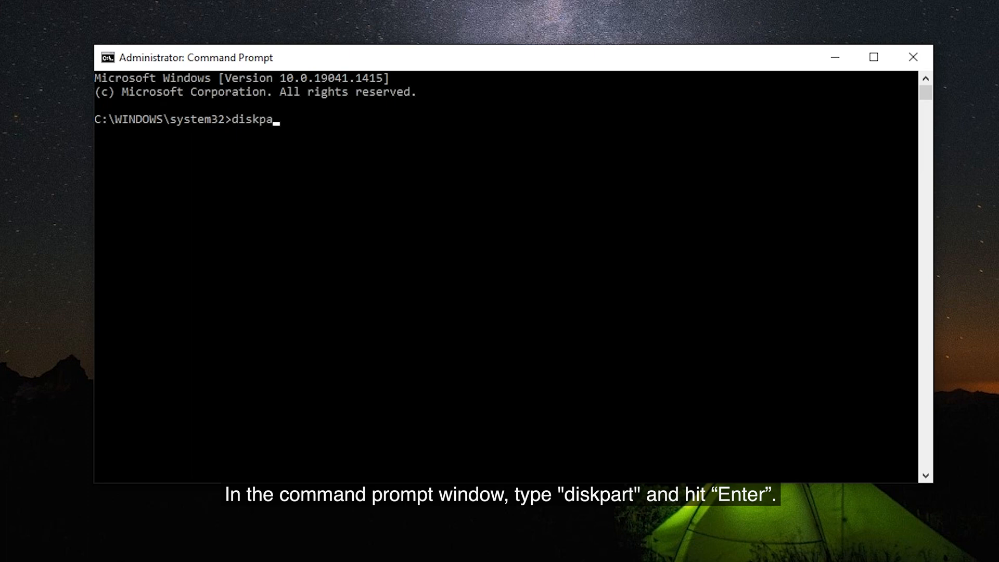
Start DiskPart and list all volumes on the computer.
key("Enter")
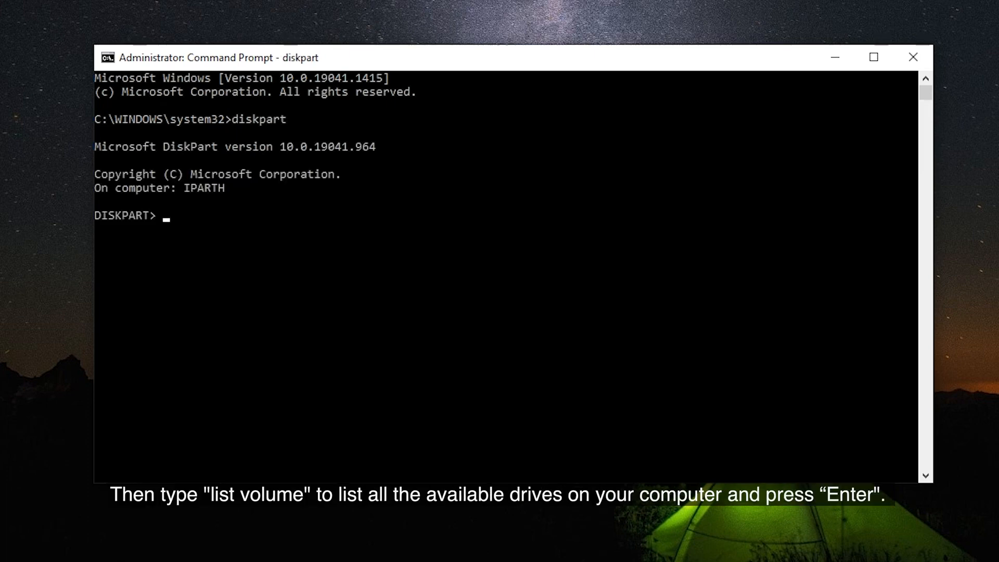
type("list vo")
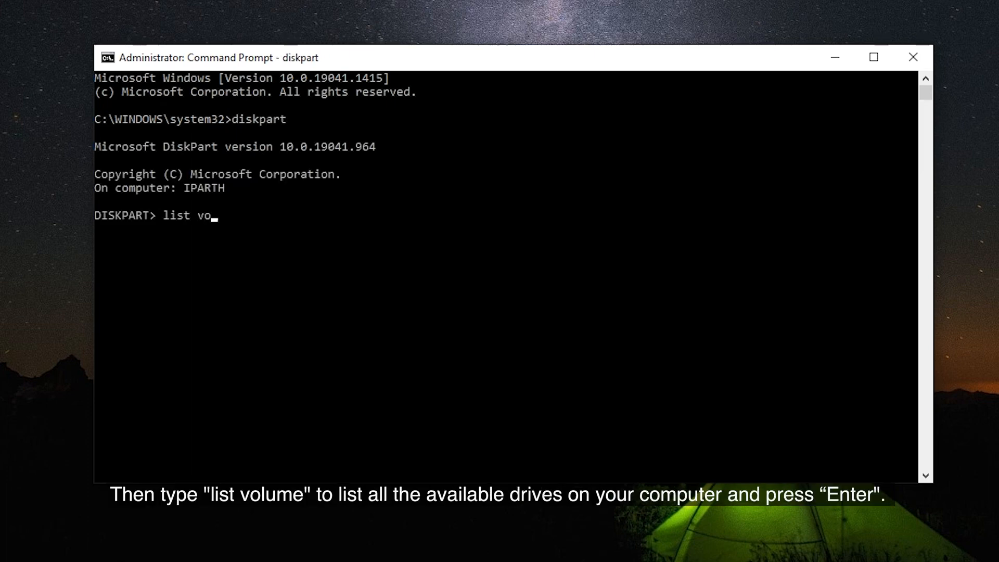
type("lume")
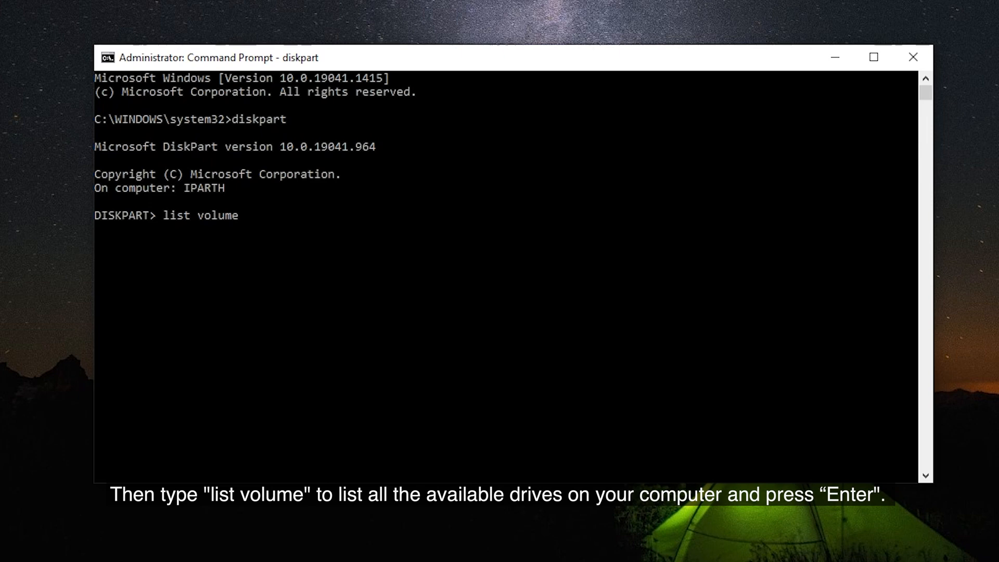
key("Enter")
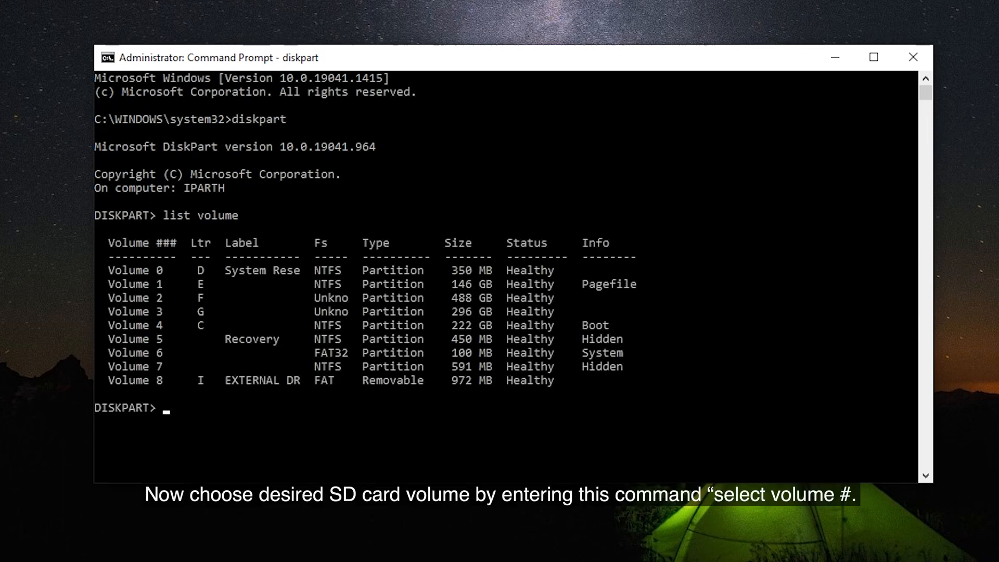
Select the 972 MB removable volume 8 and run format fs=fat on it.
type("select")
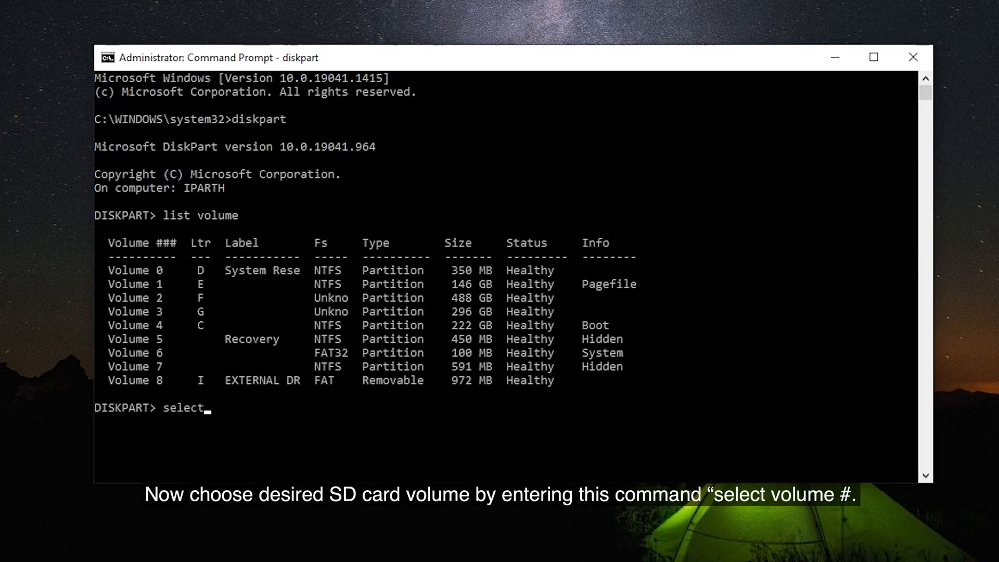
type("vo")
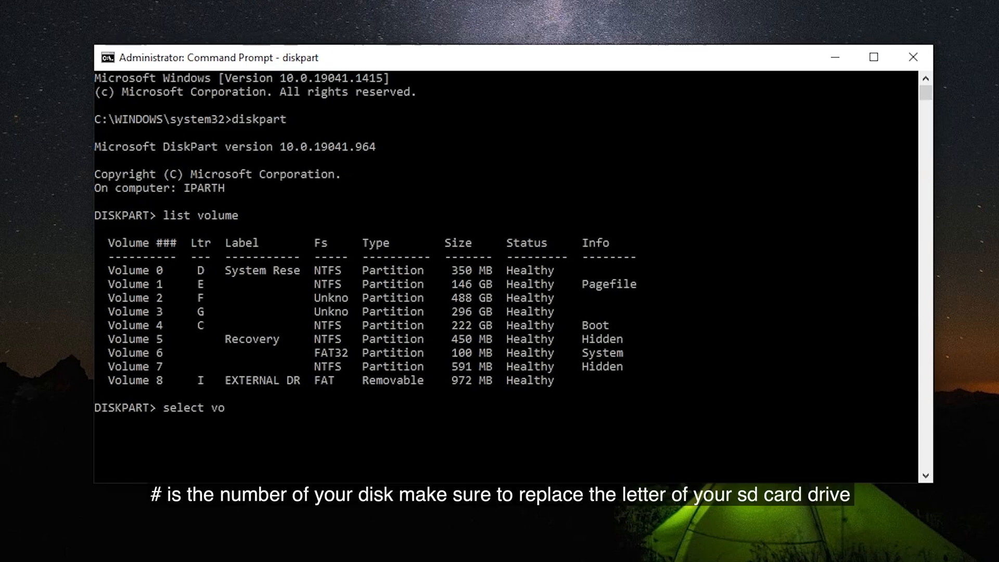
type("lume")
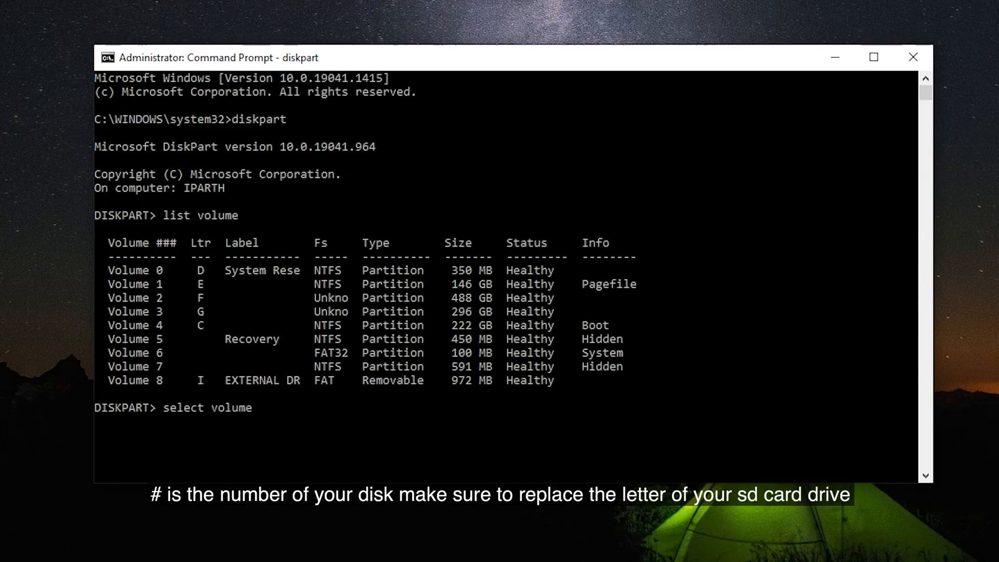
type("8")
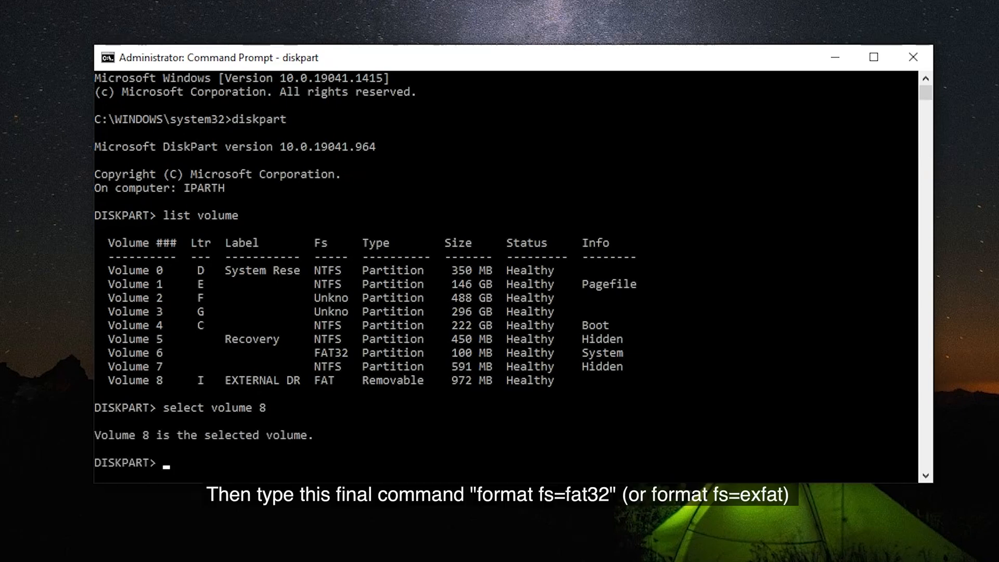
type("format fs")
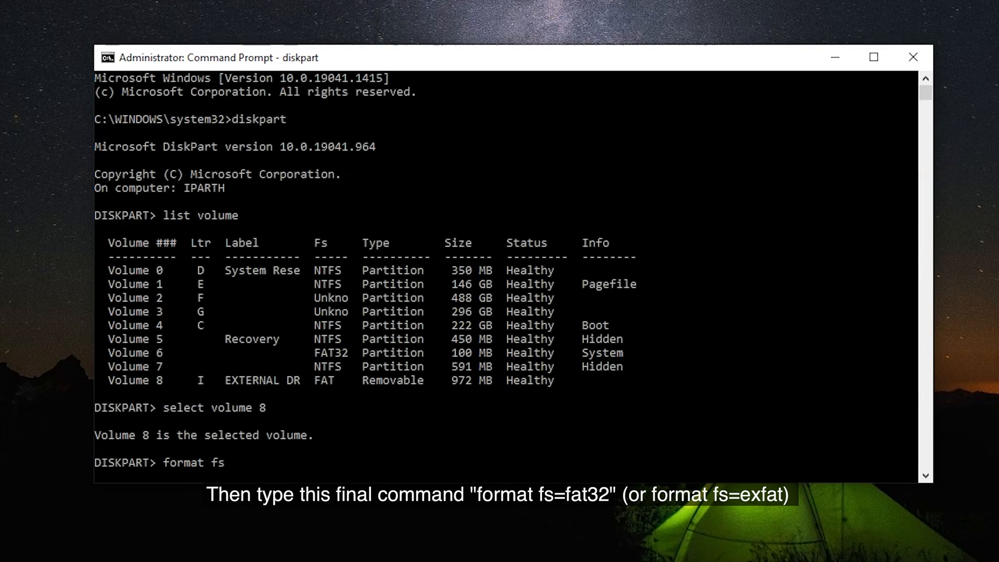
type("=fat")
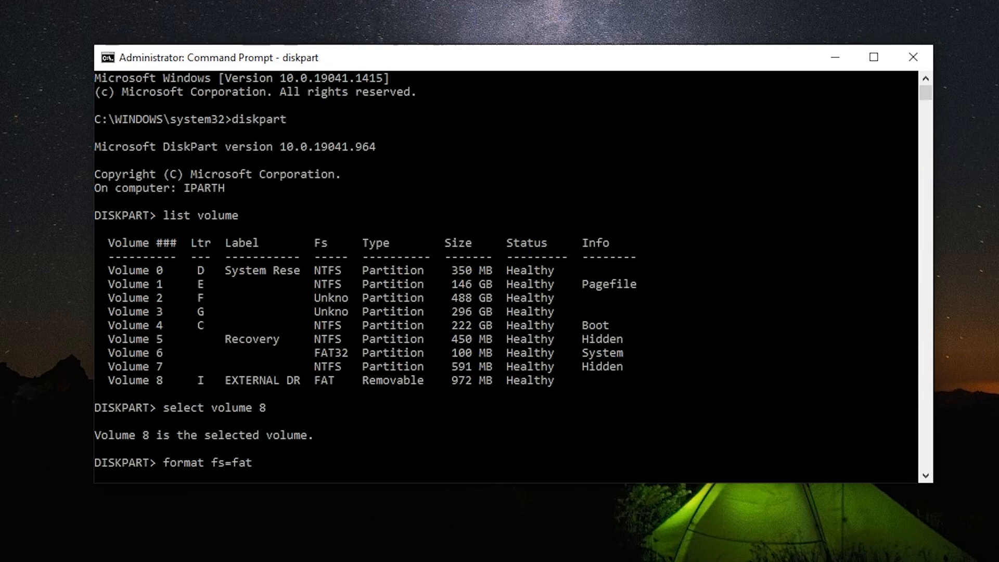
key("Enter")
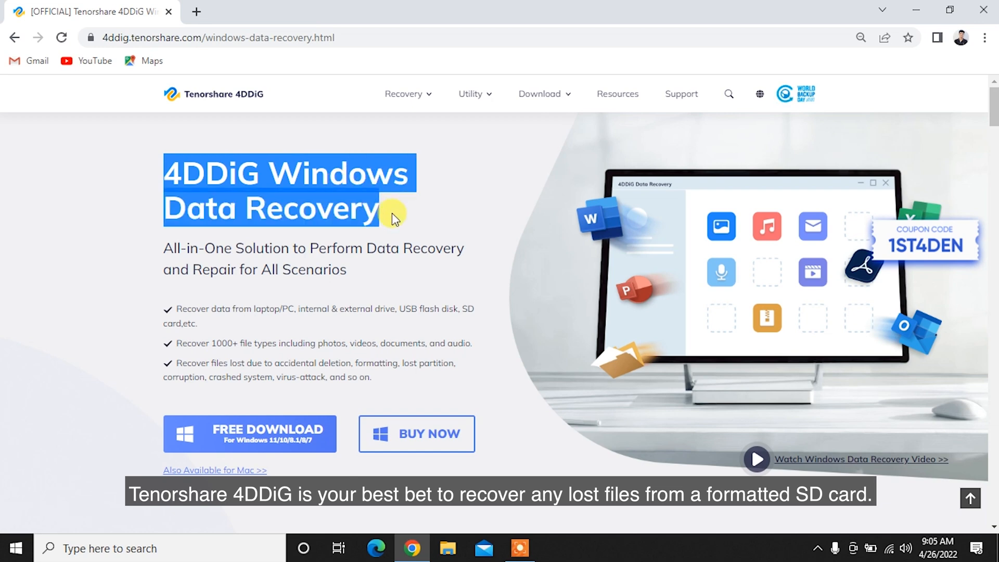
Read the 4DDiG page's 1000+ file types feature and its How to Use steps.
left_click(182, 304)
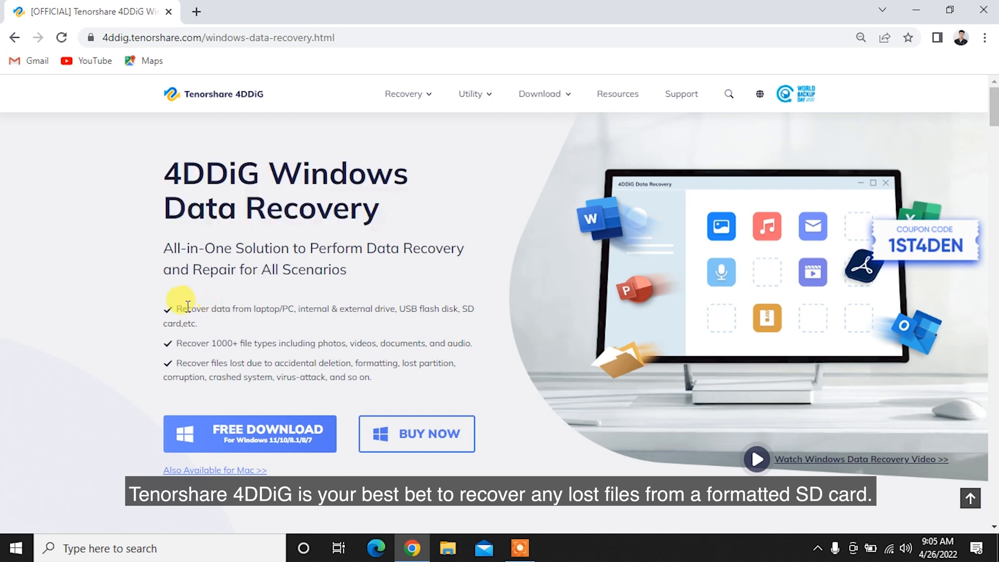
left_click_drag(178, 309, 198, 324)
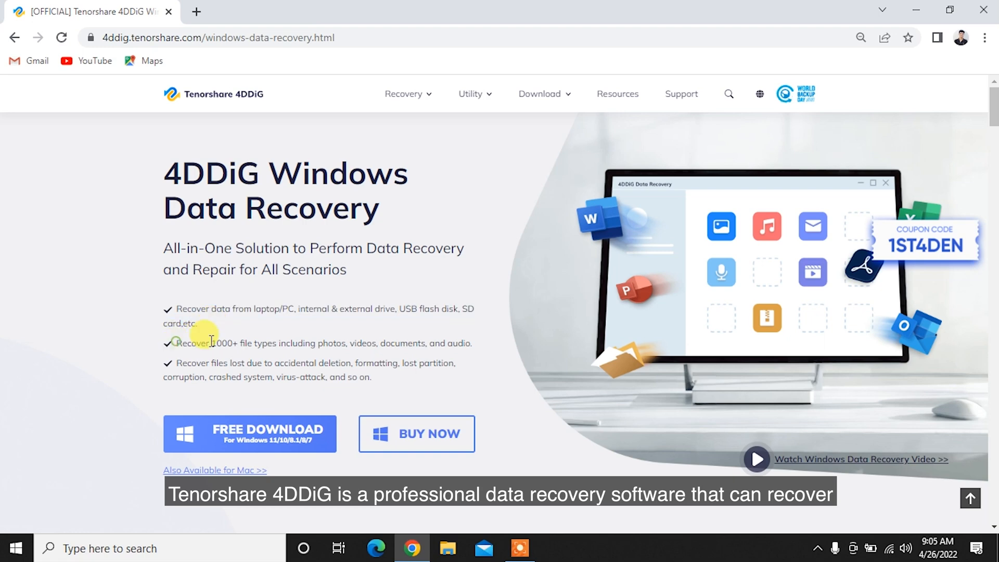
left_click_drag(177, 343, 472, 343)
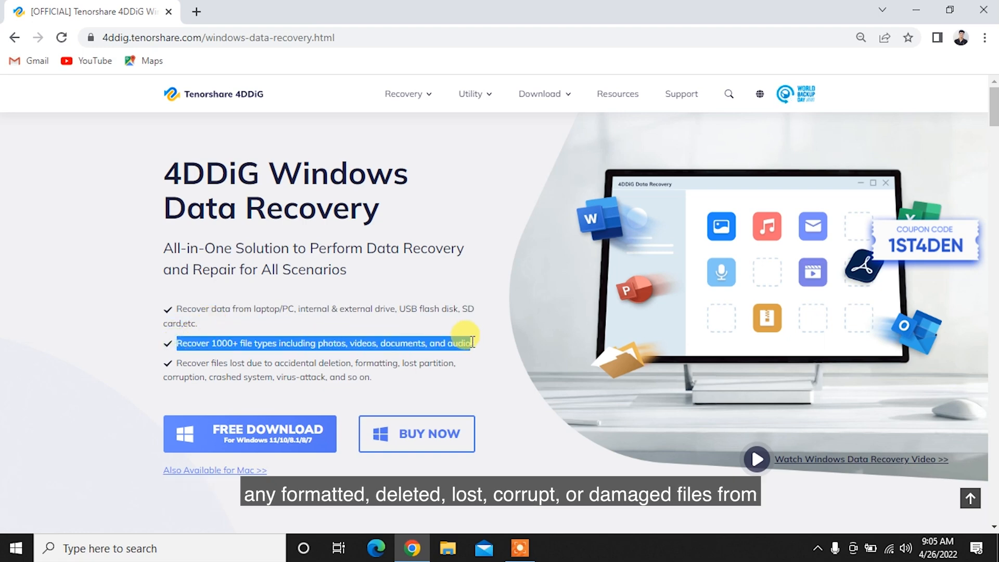
scroll("down", 3)
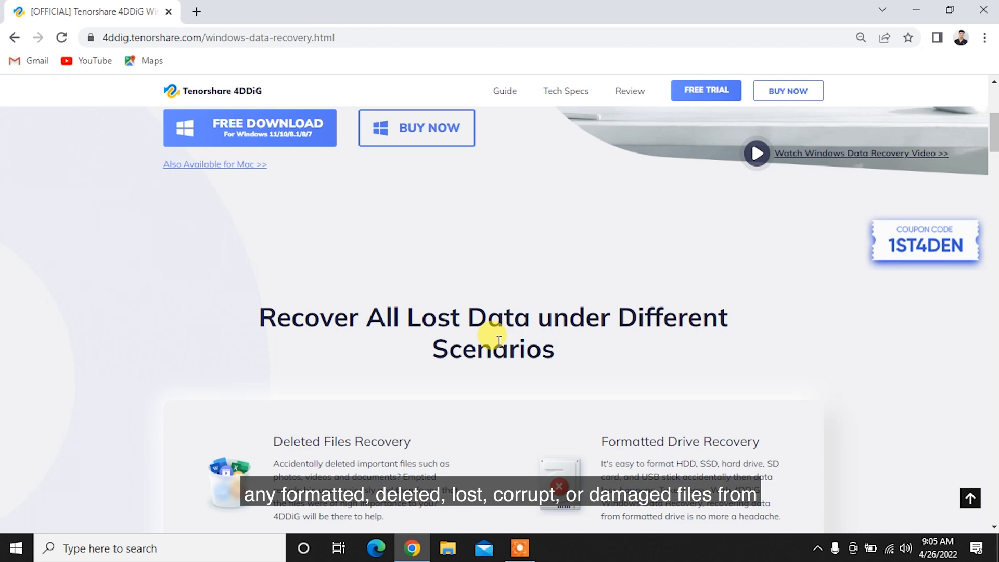
scroll("down", 3)
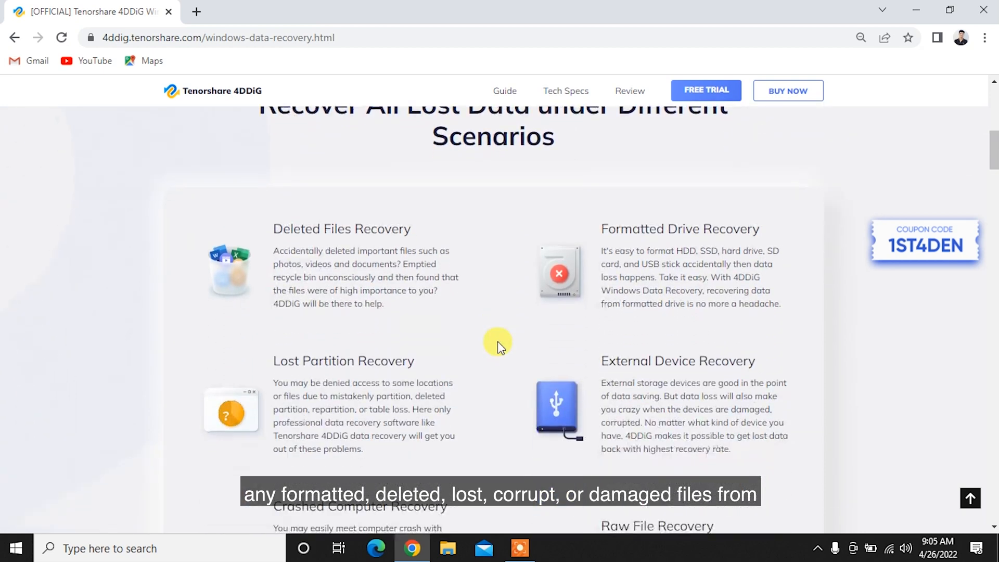
scroll("down", 3)
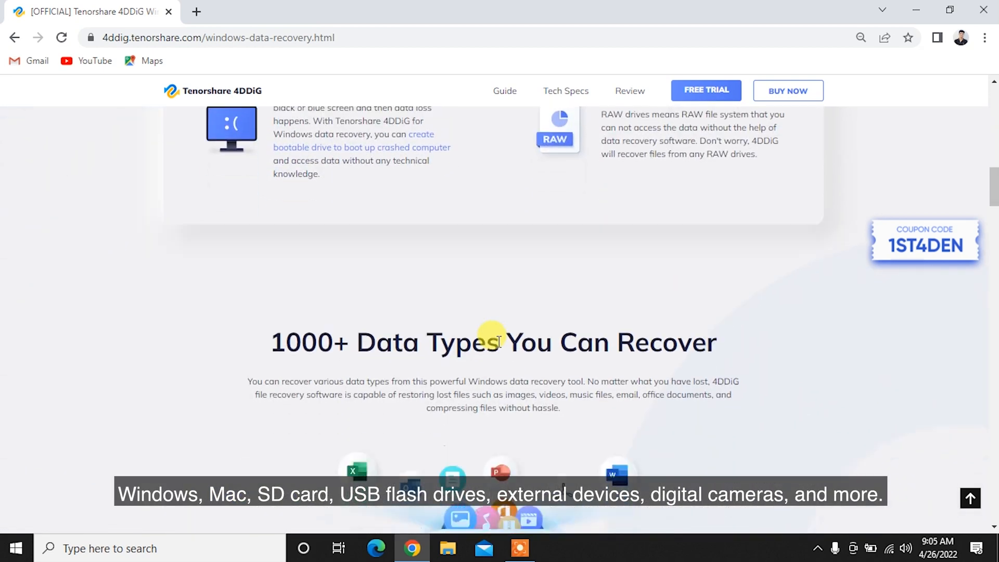
scroll("down", 3)
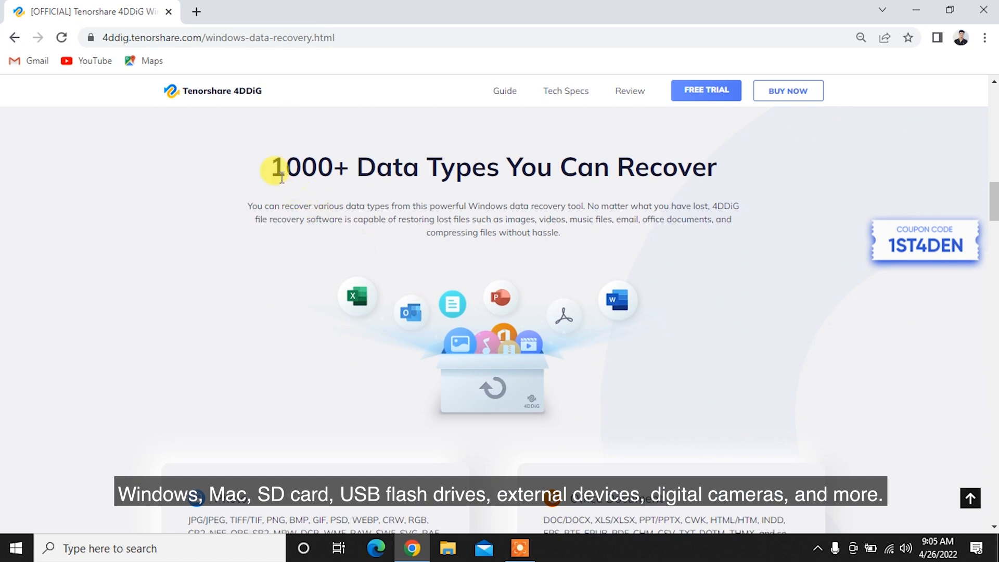
left_click_drag(274, 167, 647, 167)
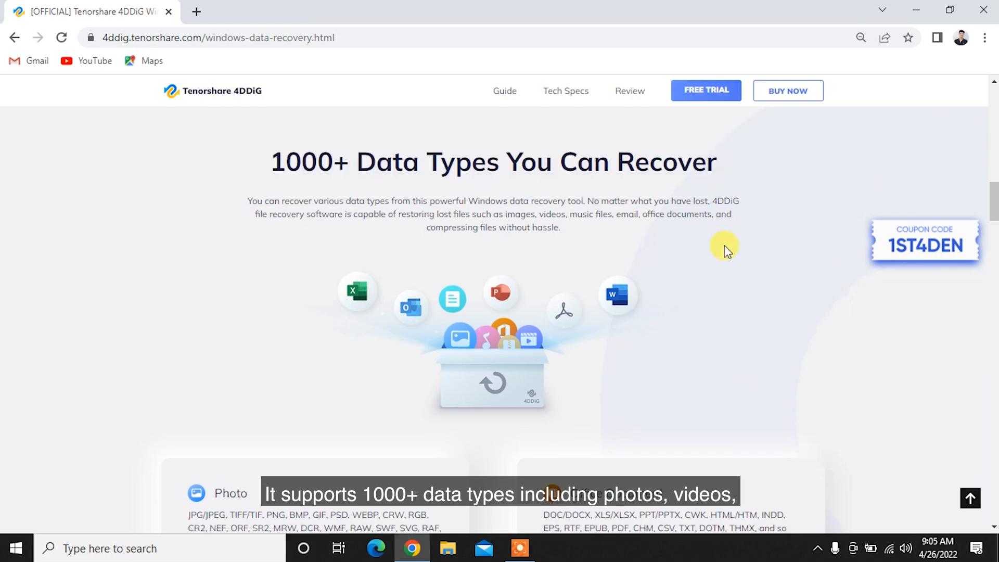
scroll("down", 3)
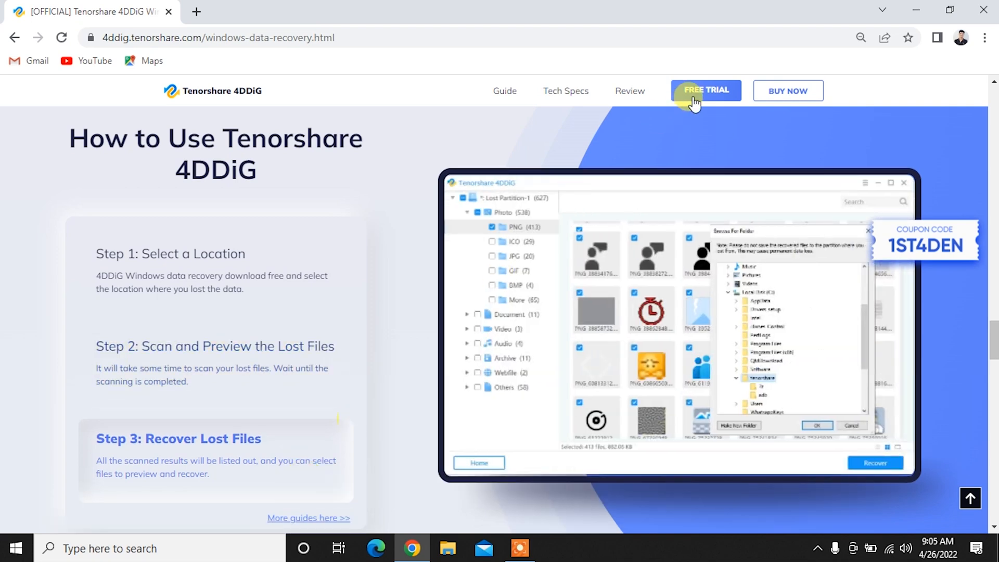
Get the FREE TRIAL of Tenorshare 4DDiG recovery software.
left_click(700, 93)
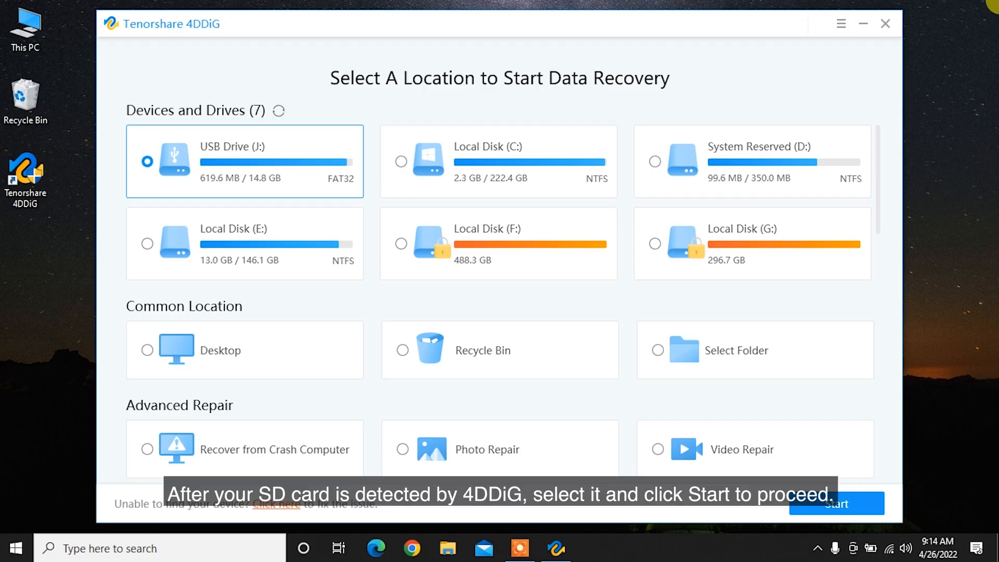
mouse_move(261, 155)
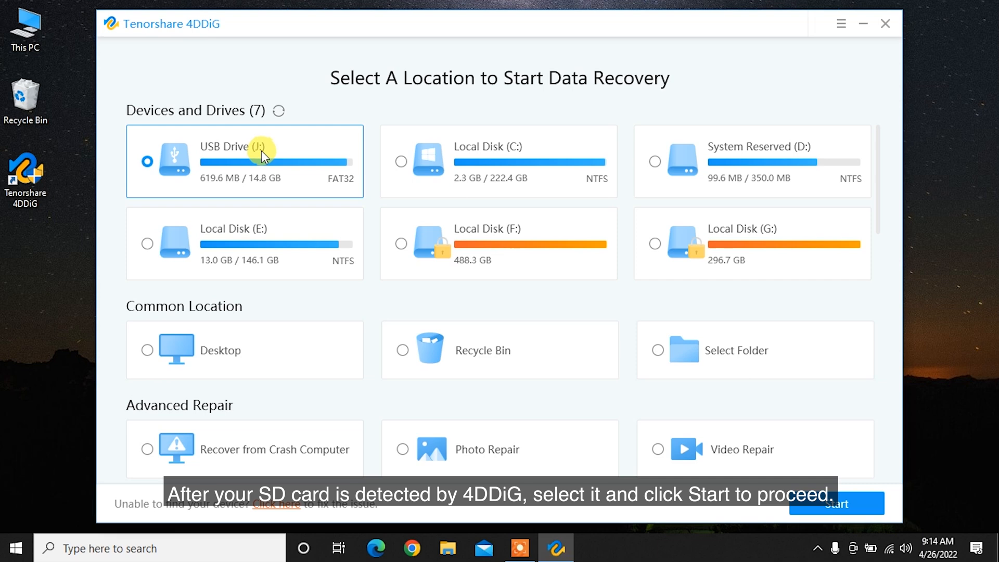
Start recovery on USB Drive (J:) with All File Types ticked and scan it.
left_click(836, 503)
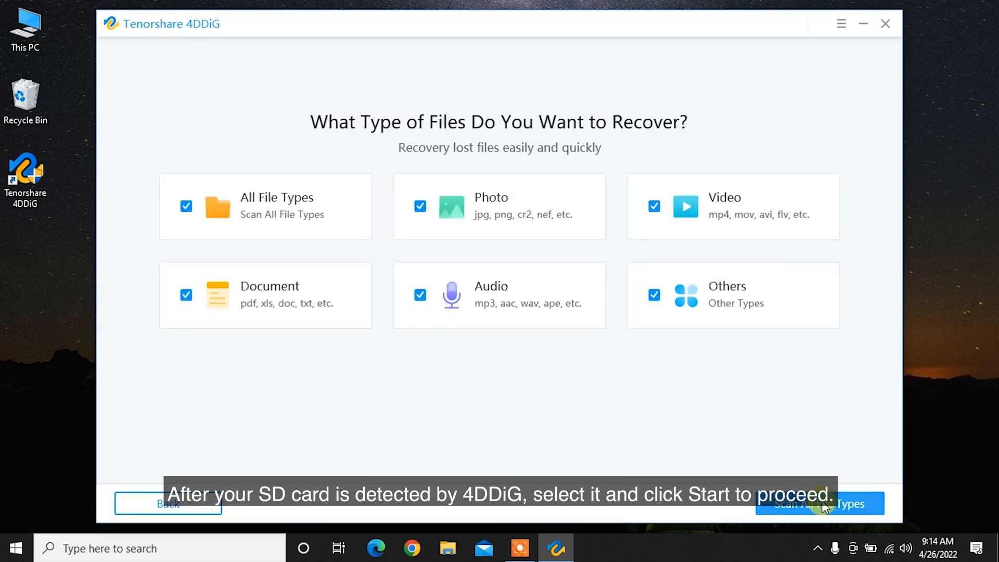
left_click(187, 206)
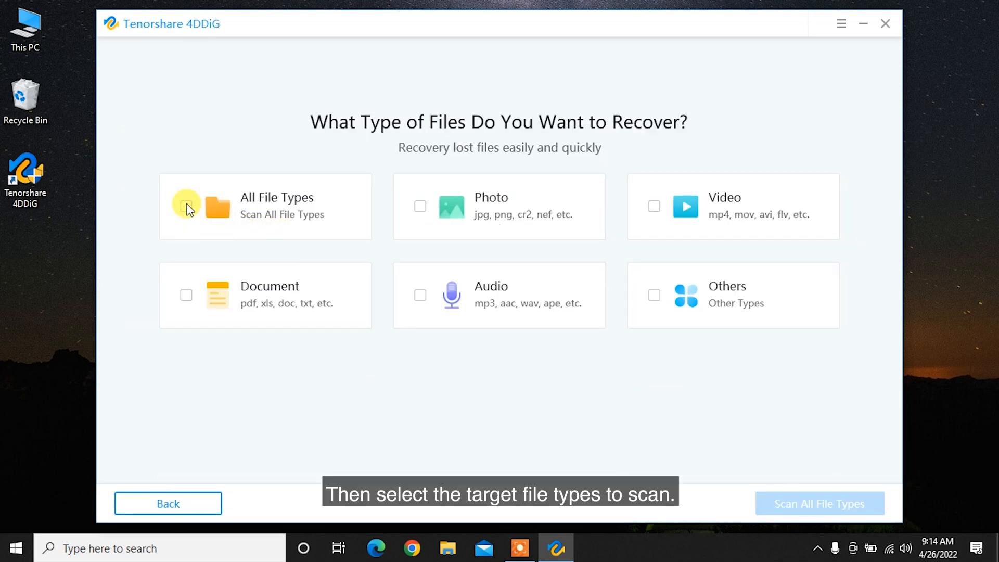
left_click(186, 206)
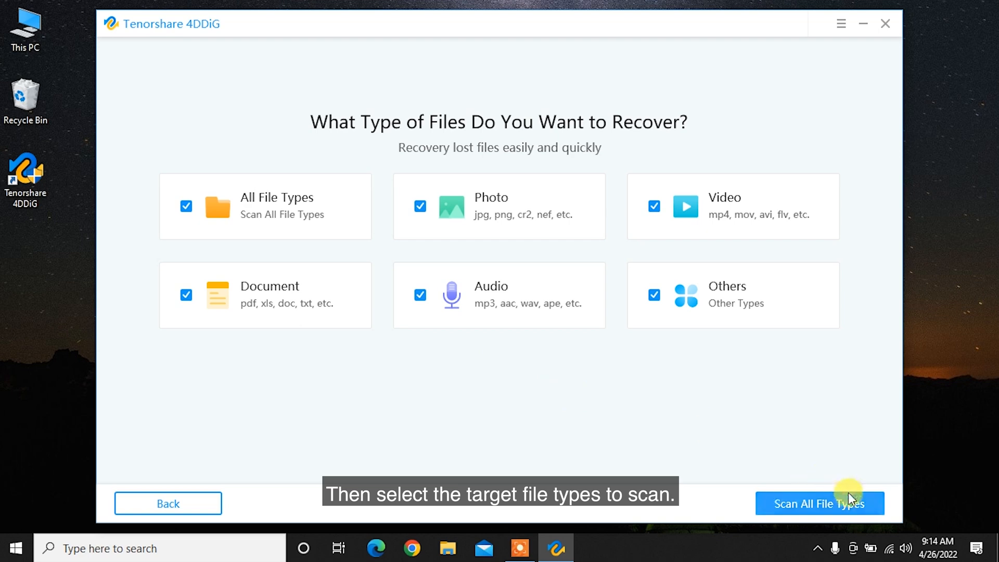
left_click(819, 503)
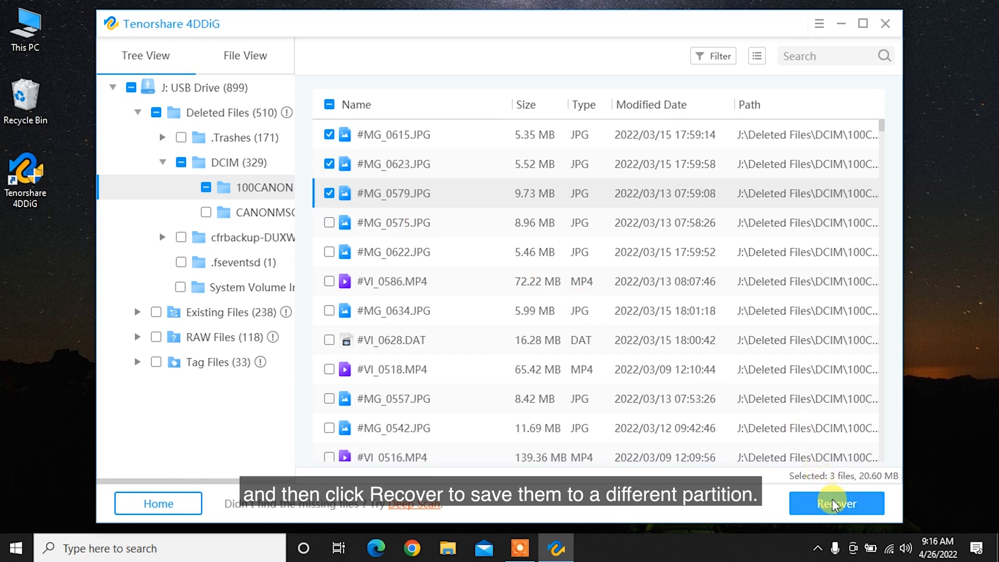
Recover the three JPG files to the Desktop, dismiss the completion message and close 4DDiG.
left_click(836, 503)
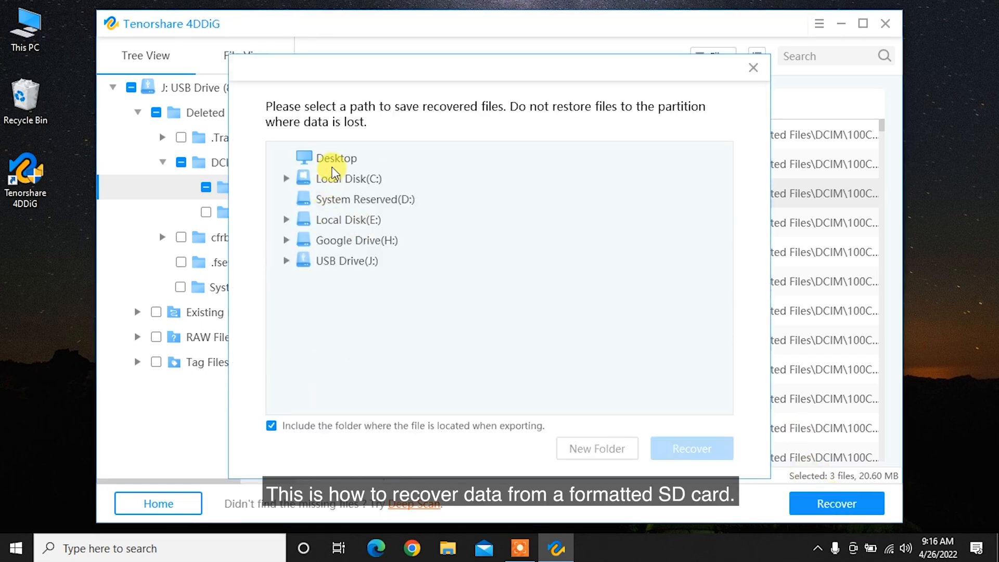
left_click(336, 158)
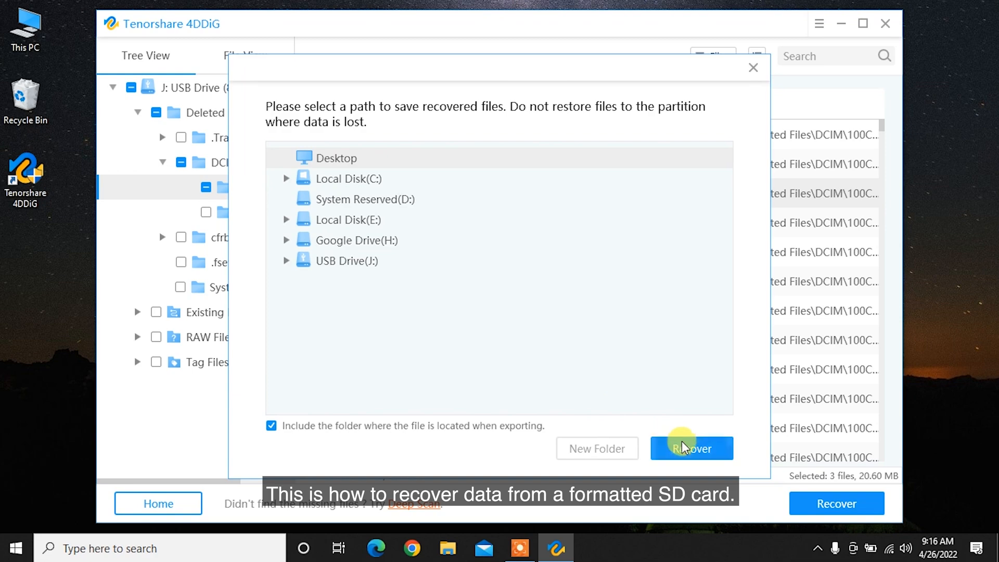
left_click(691, 448)
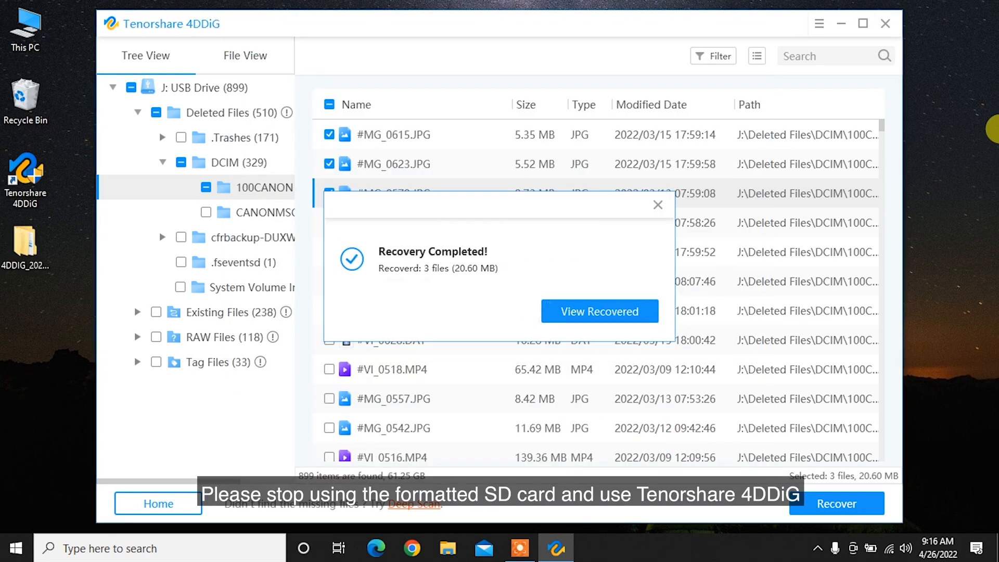
left_click(657, 204)
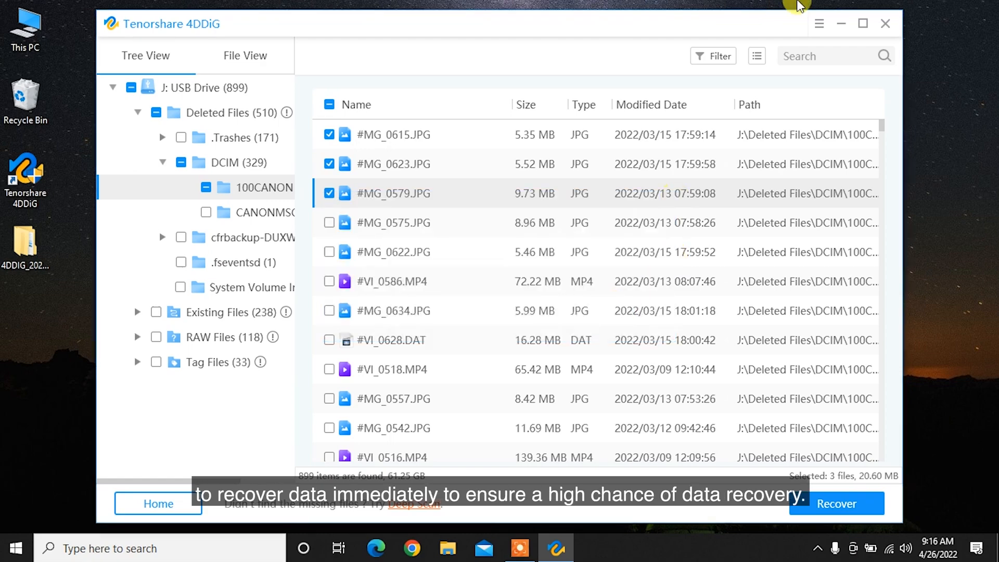
left_click(835, 503)
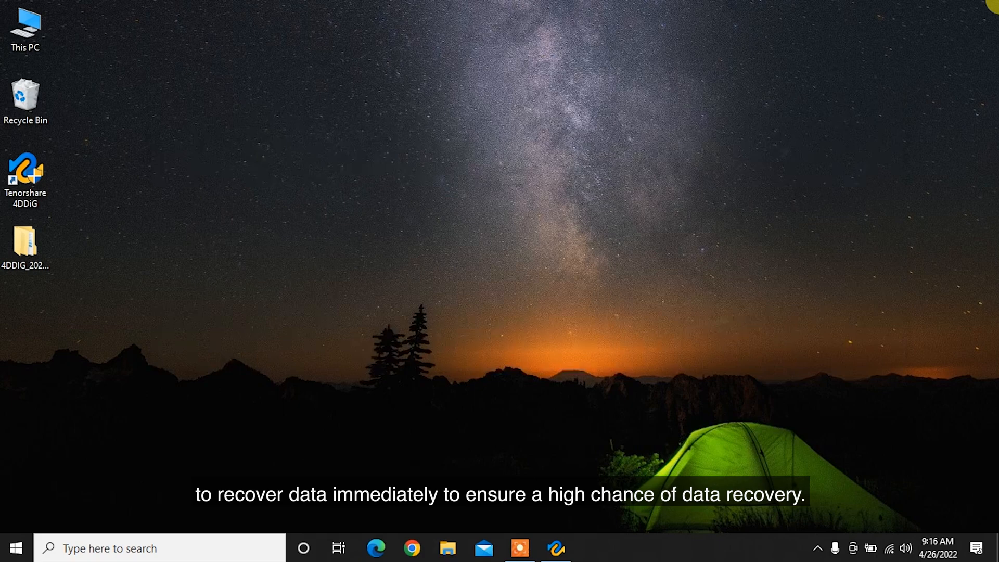
Bring back the 4DDiG Windows Data Recovery page and read down to its recover-lost-files step.
left_click(413, 548)
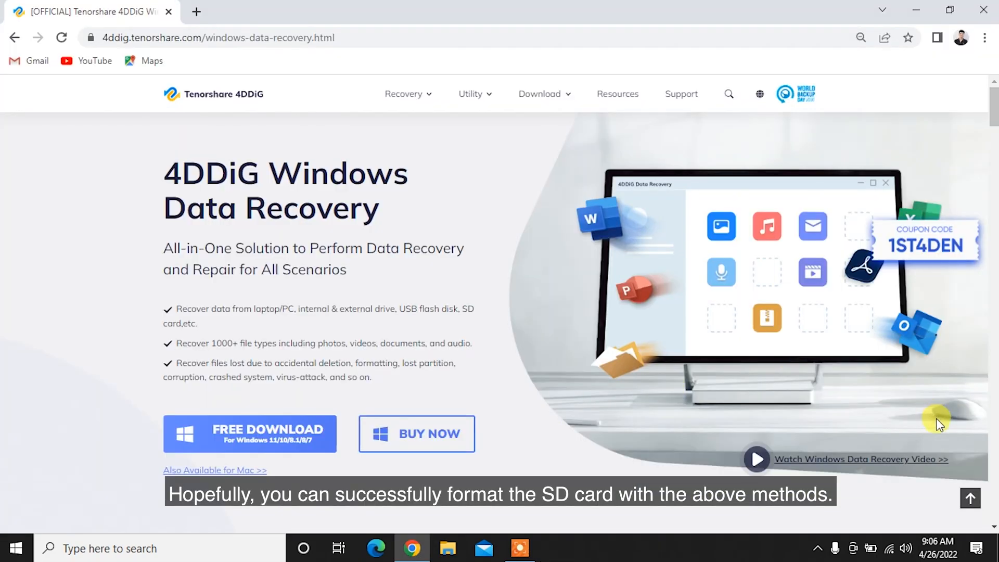
scroll("down", 3)
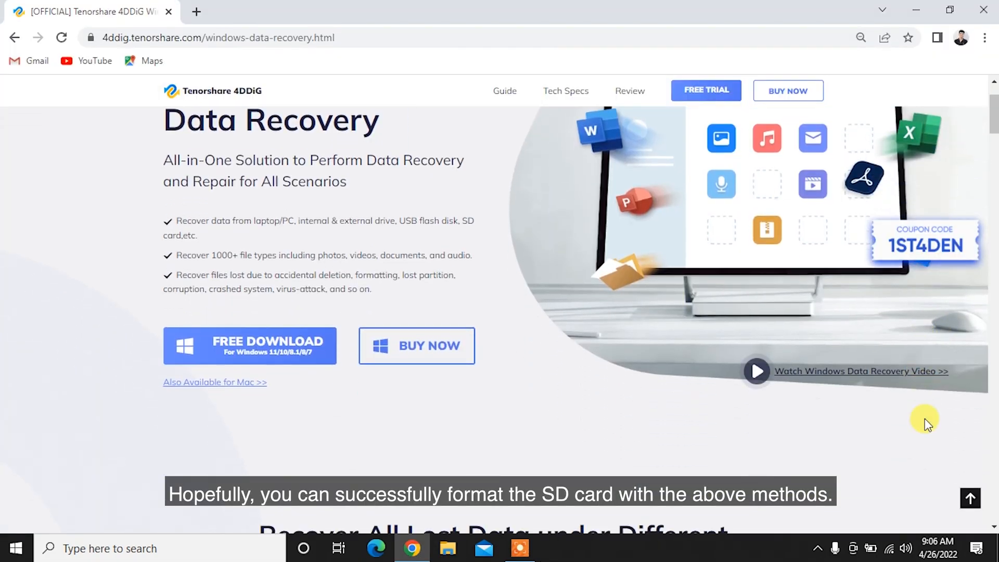
scroll("down", 3)
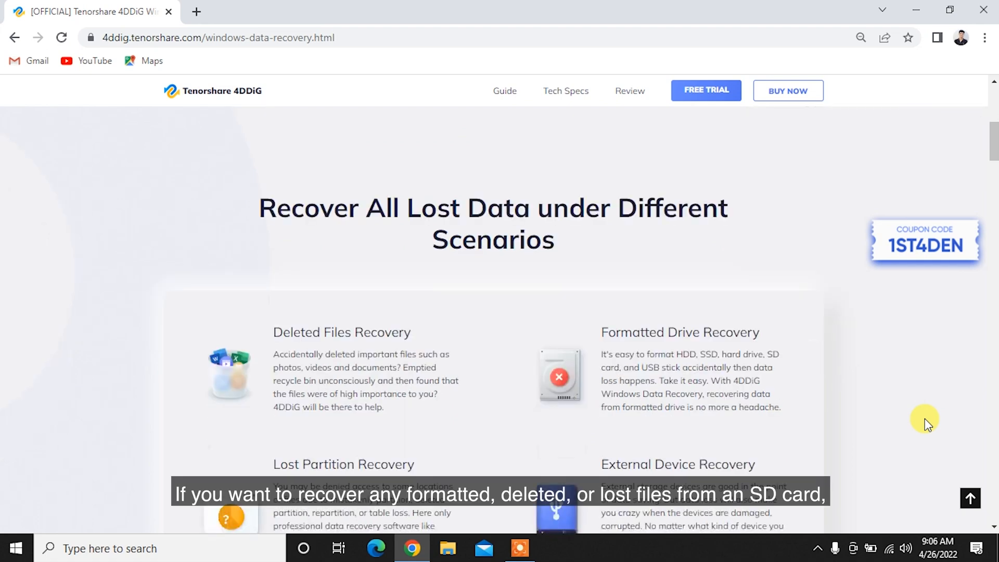
scroll("down", 3)
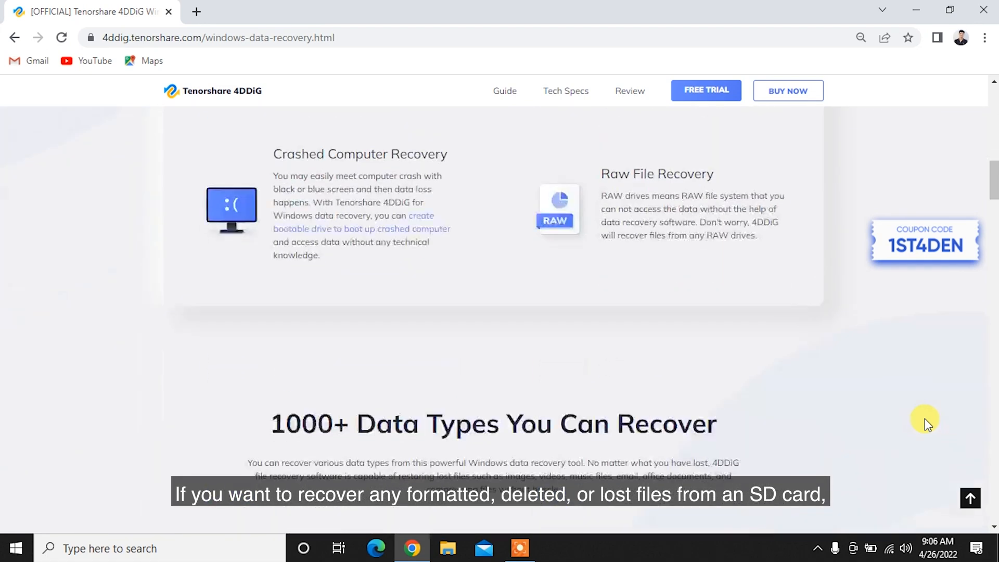
scroll("down", 3)
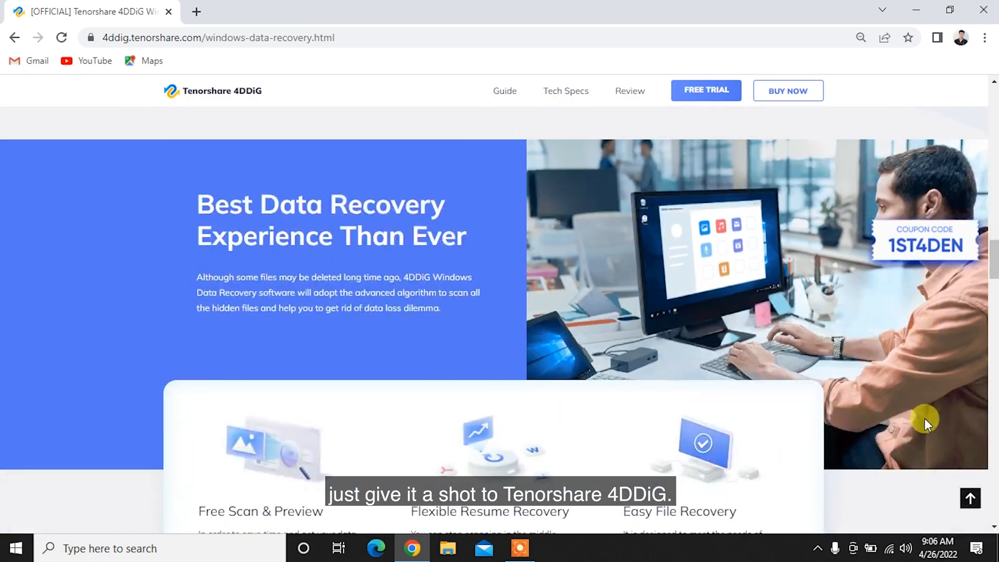
scroll("down", 3)
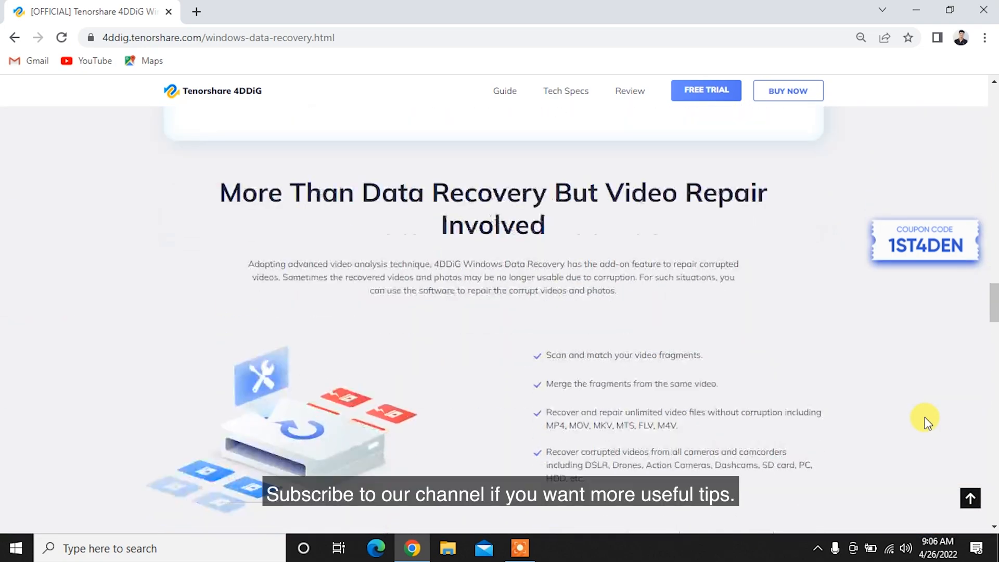
scroll("down", 3)
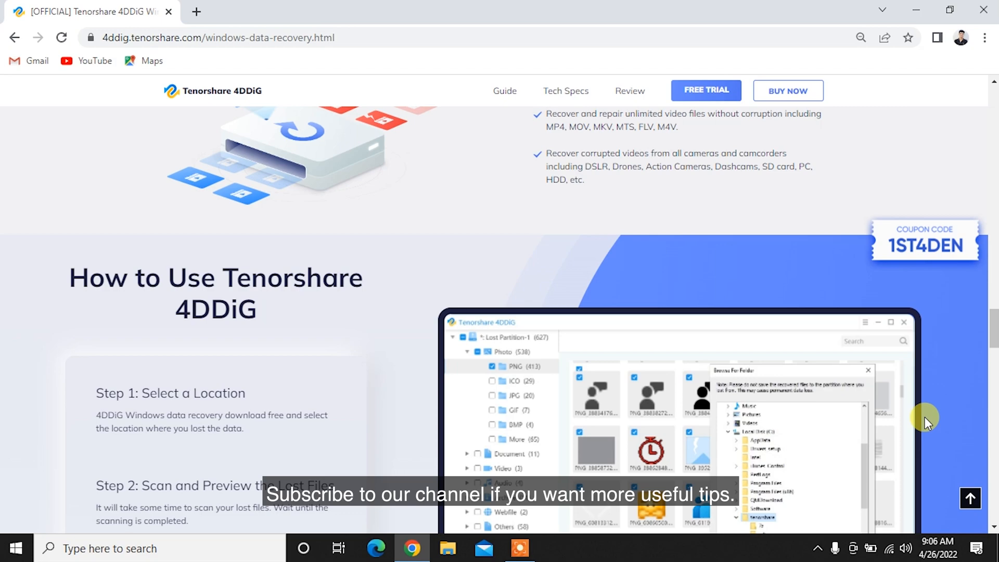
scroll("down", 3)
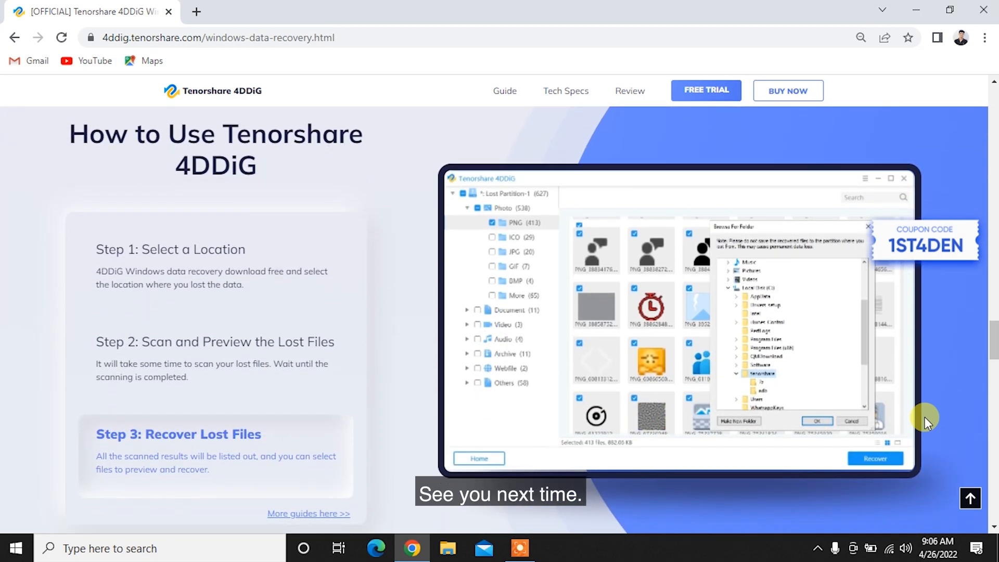